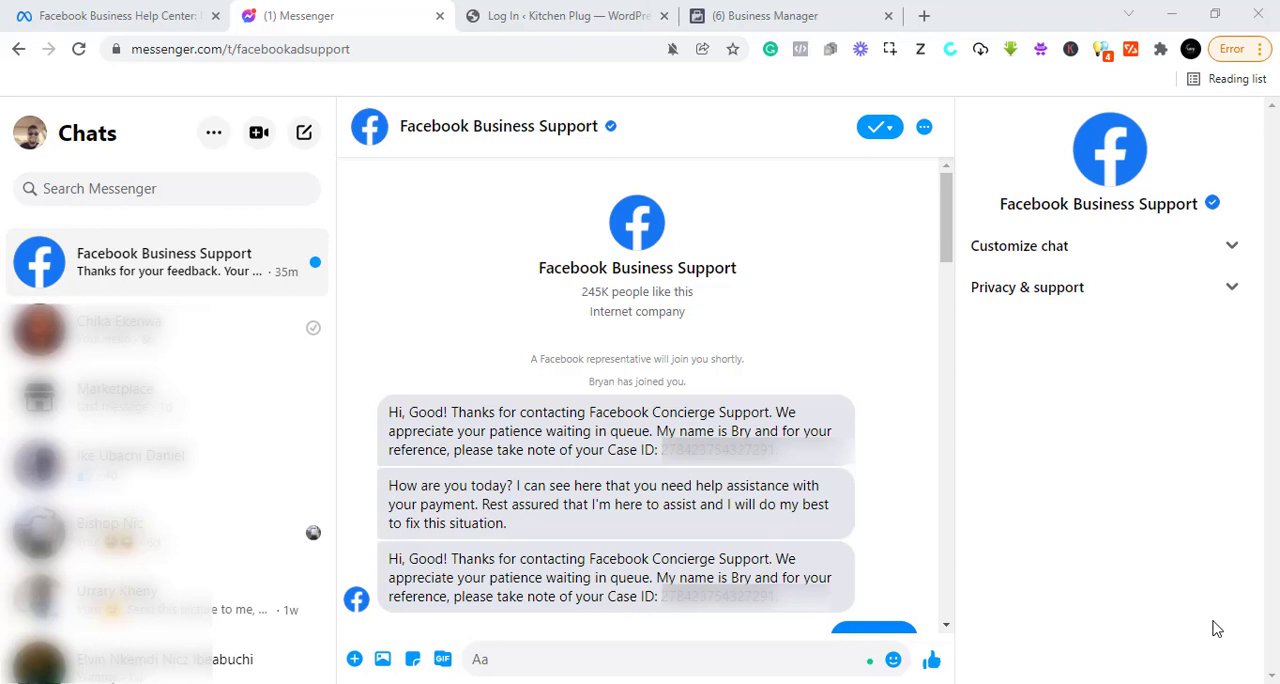
mouse_move(730, 509)
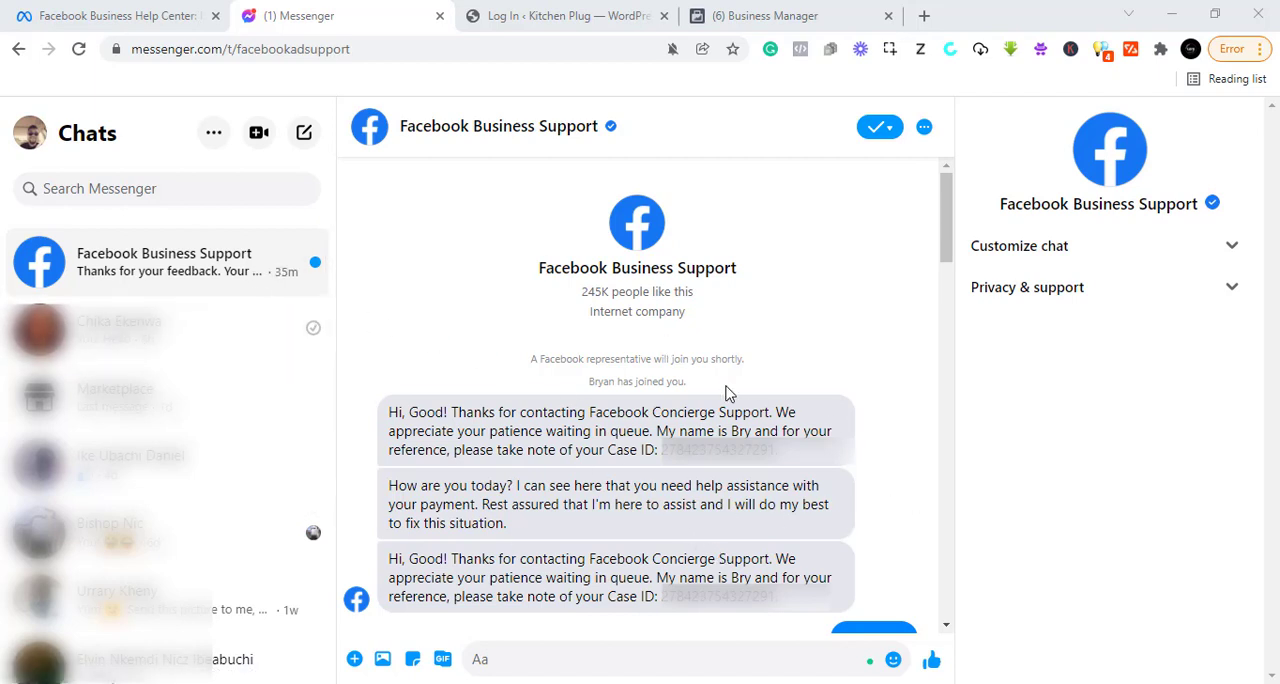
mouse_move(800, 467)
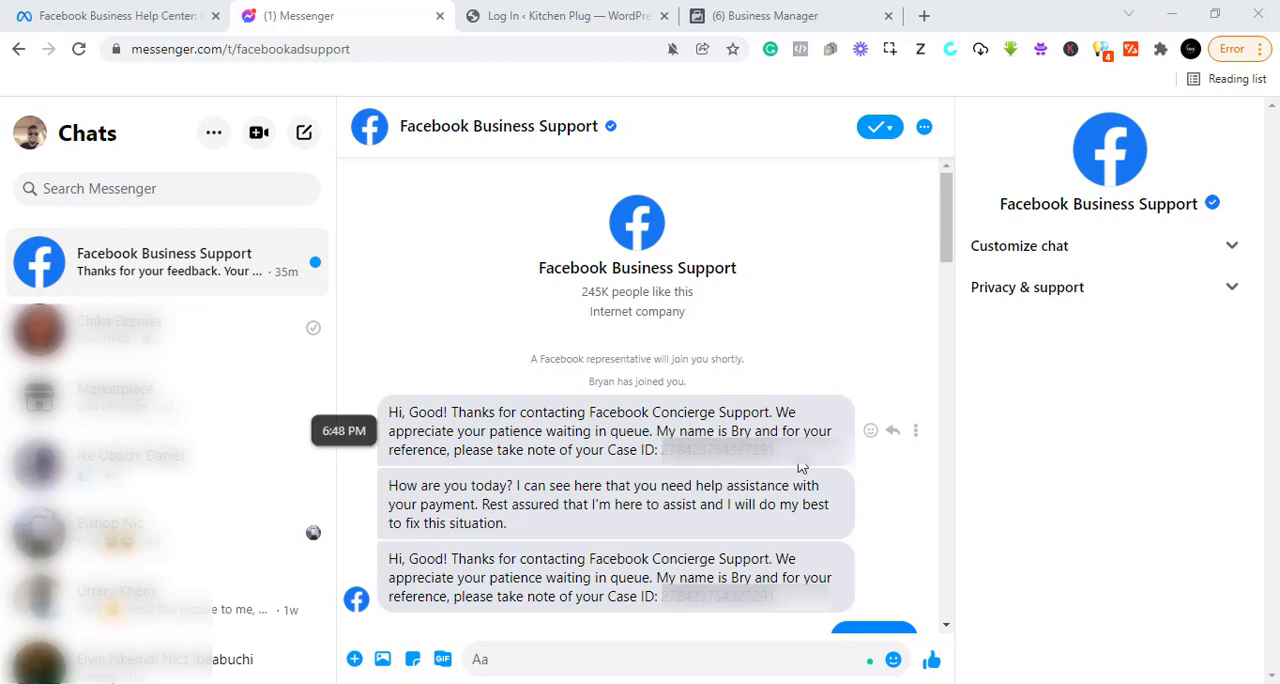
mouse_move(848, 432)
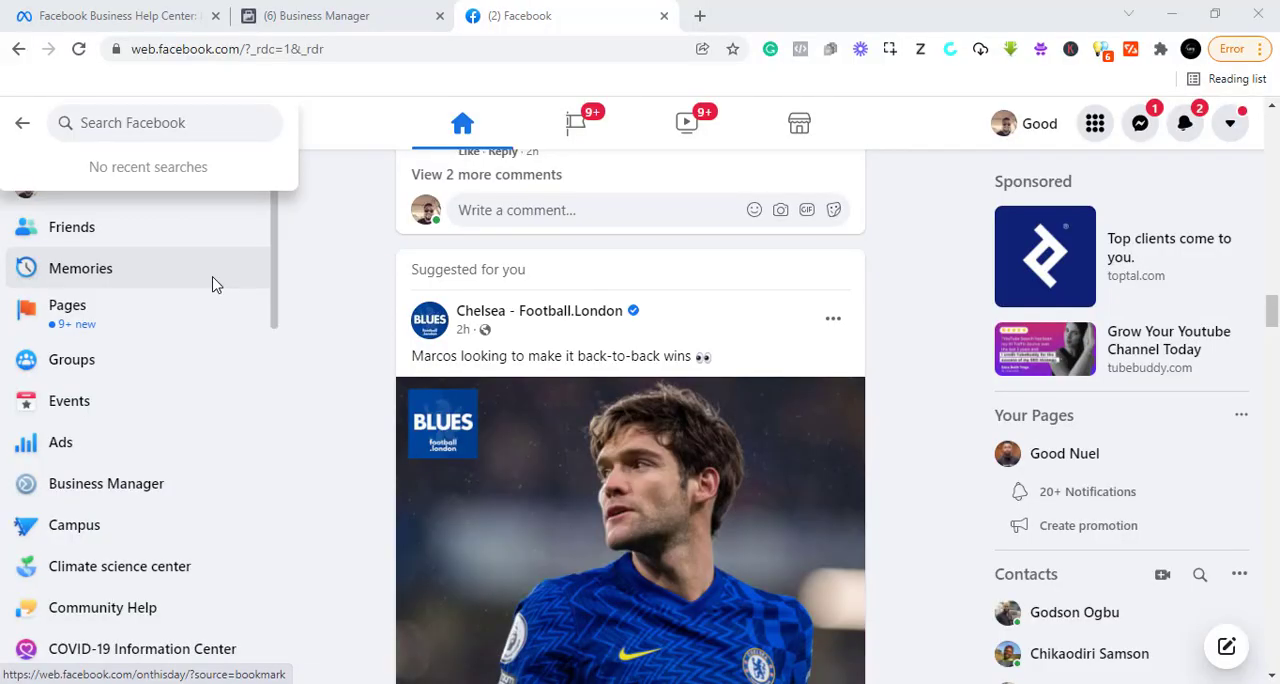
Briefly visit the Friends page, then return to the home news feed.
left_click(71, 226)
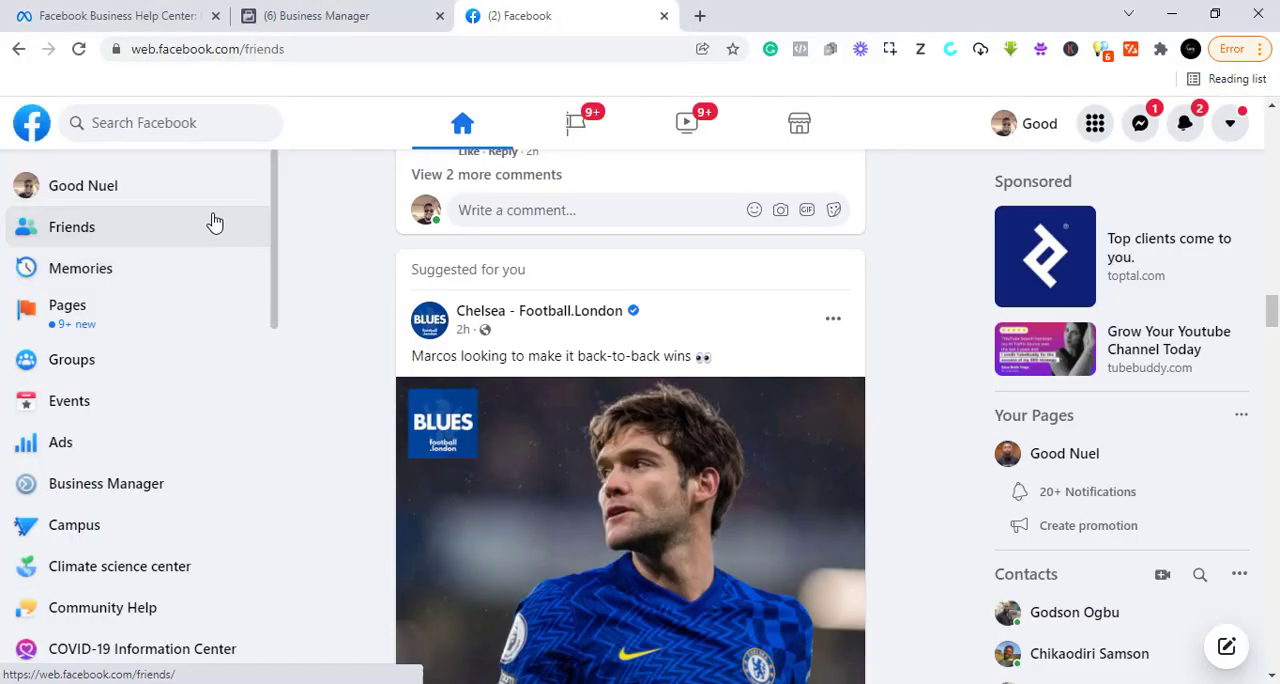
left_click(71, 226)
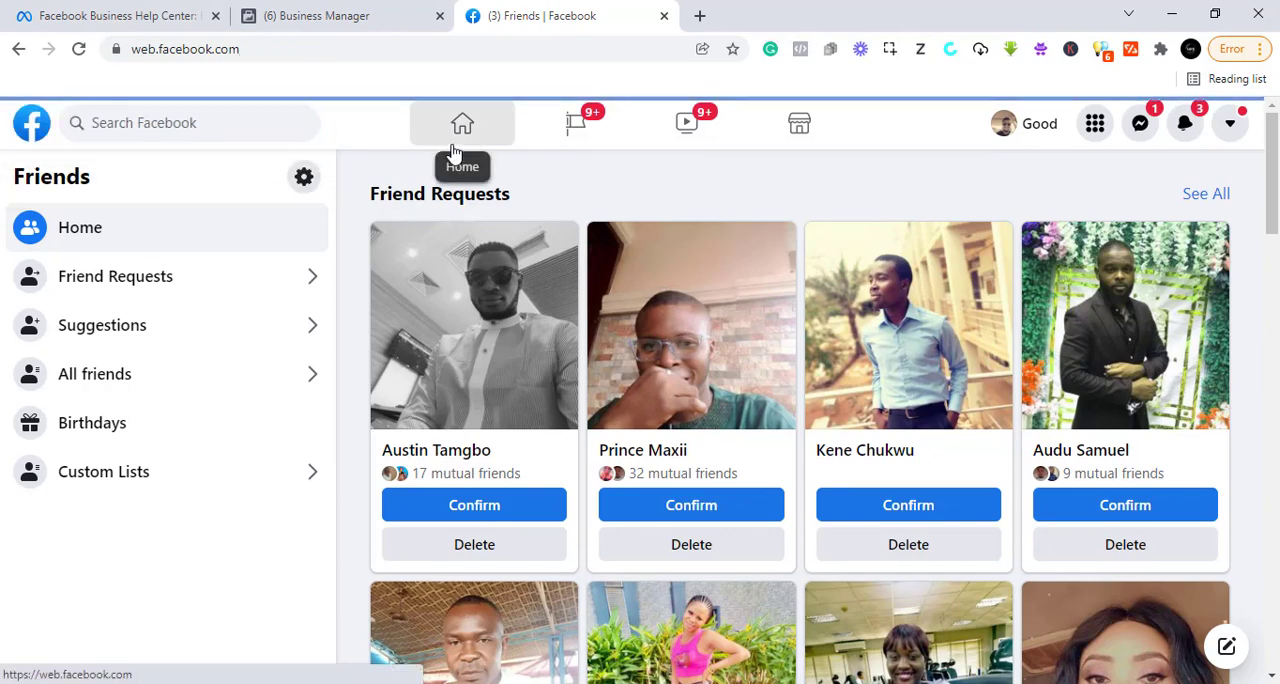
left_click(462, 123)
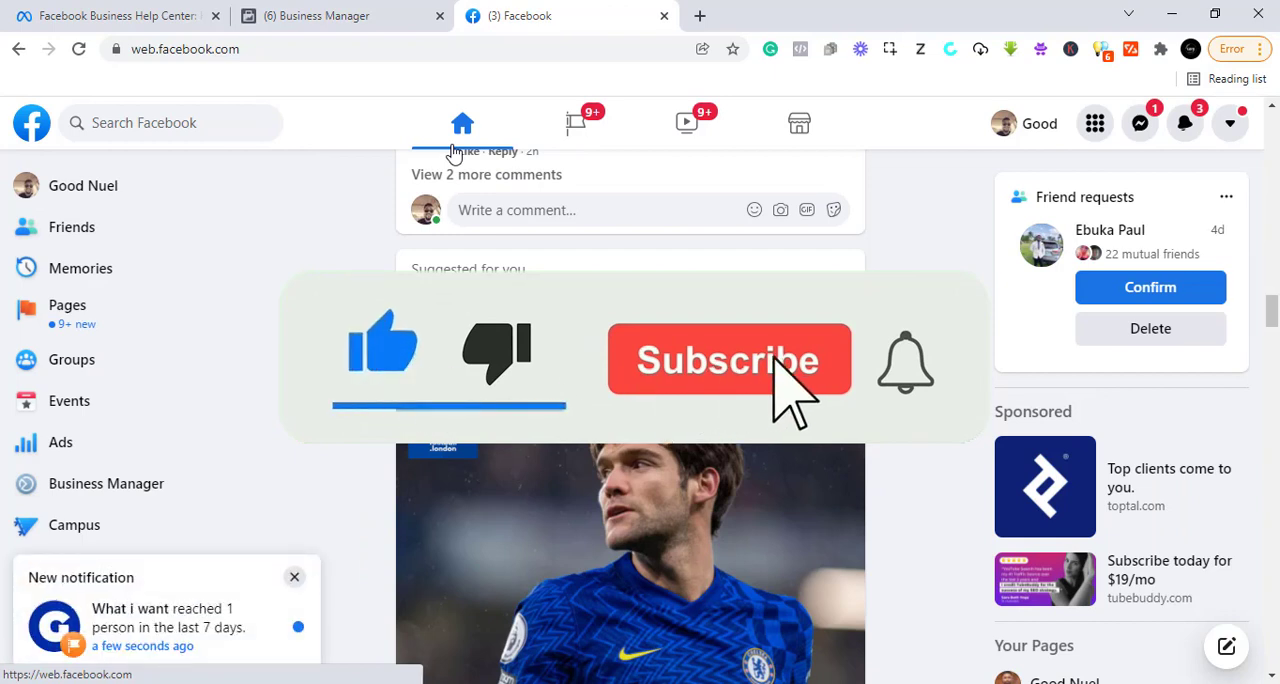
left_click(729, 360)
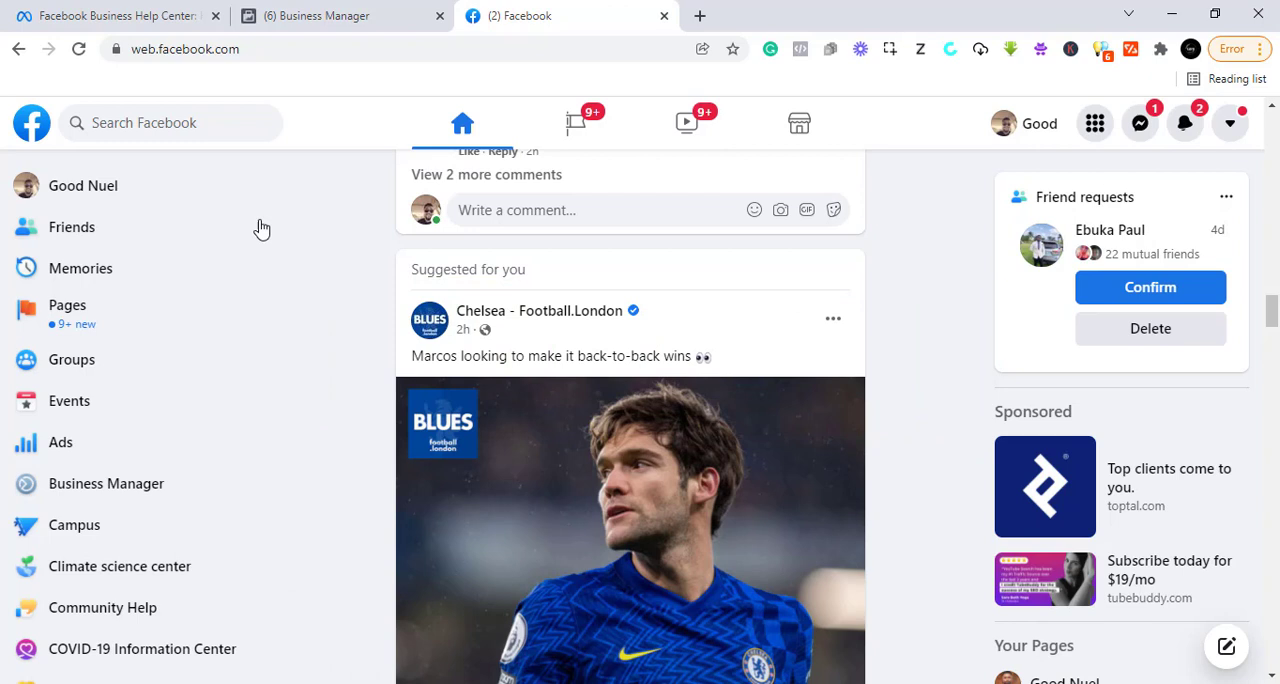
mouse_move(531, 96)
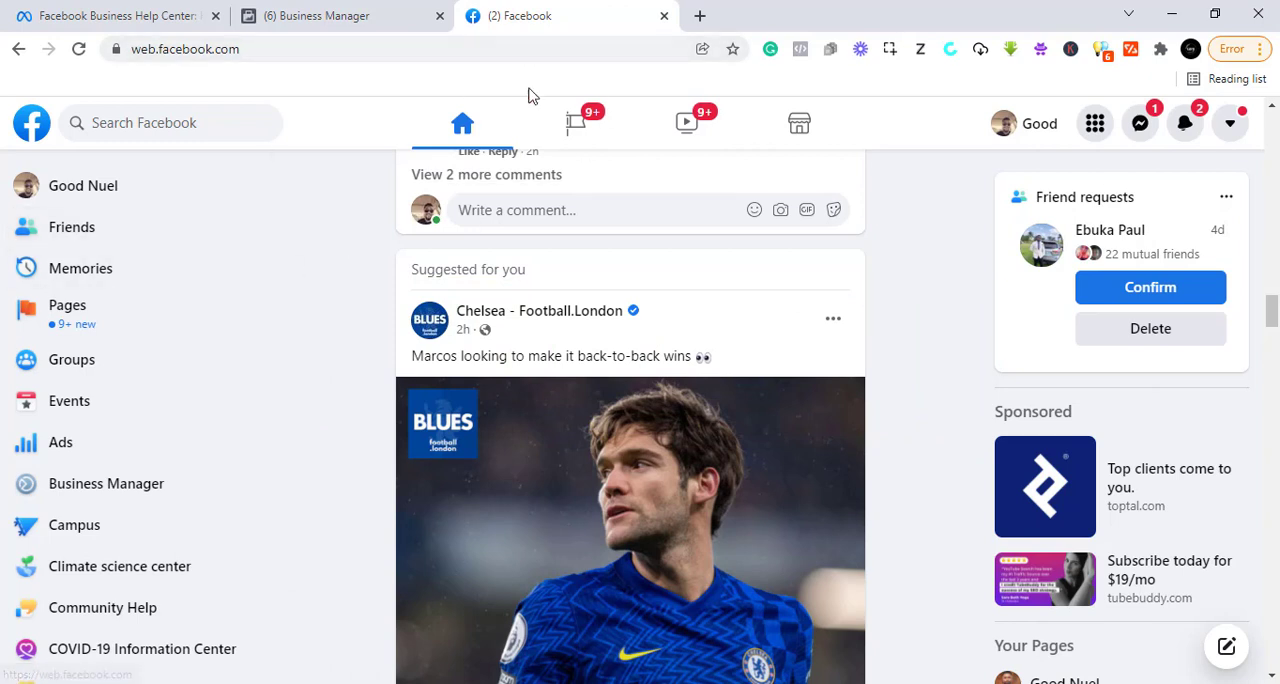
mouse_move(321, 189)
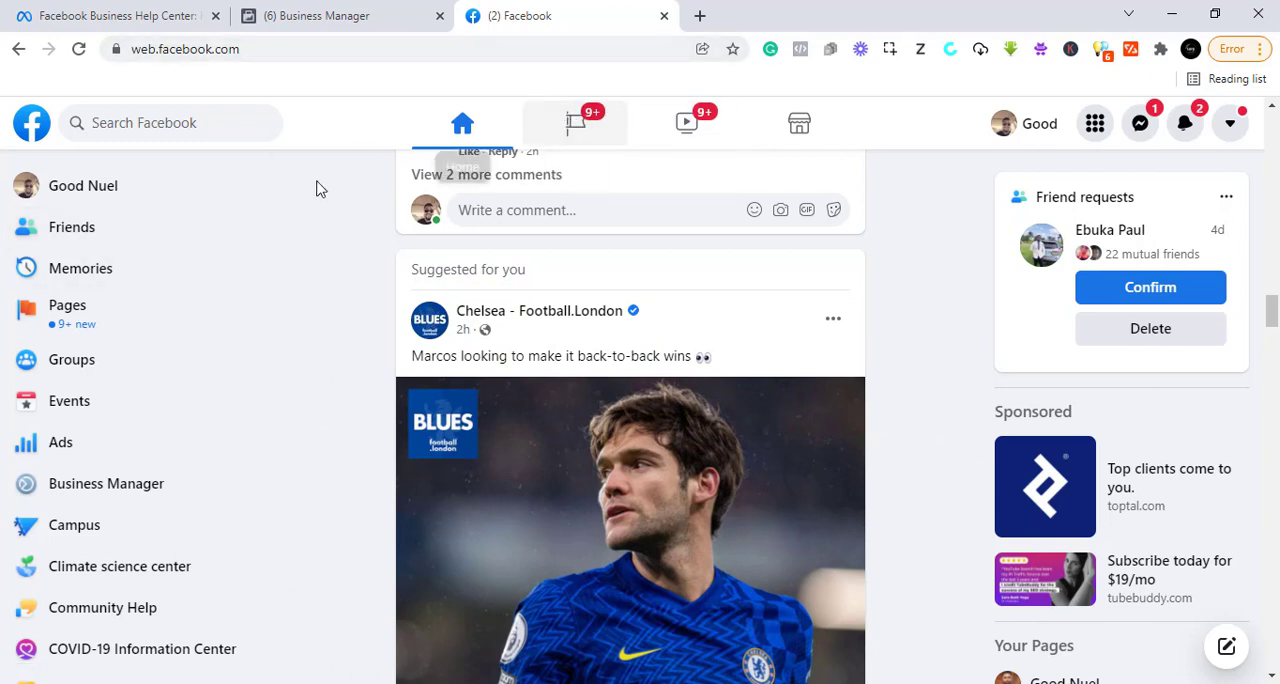
Search Facebook for 'face' and pick the Facebook Business Support suggestion.
left_click(165, 122)
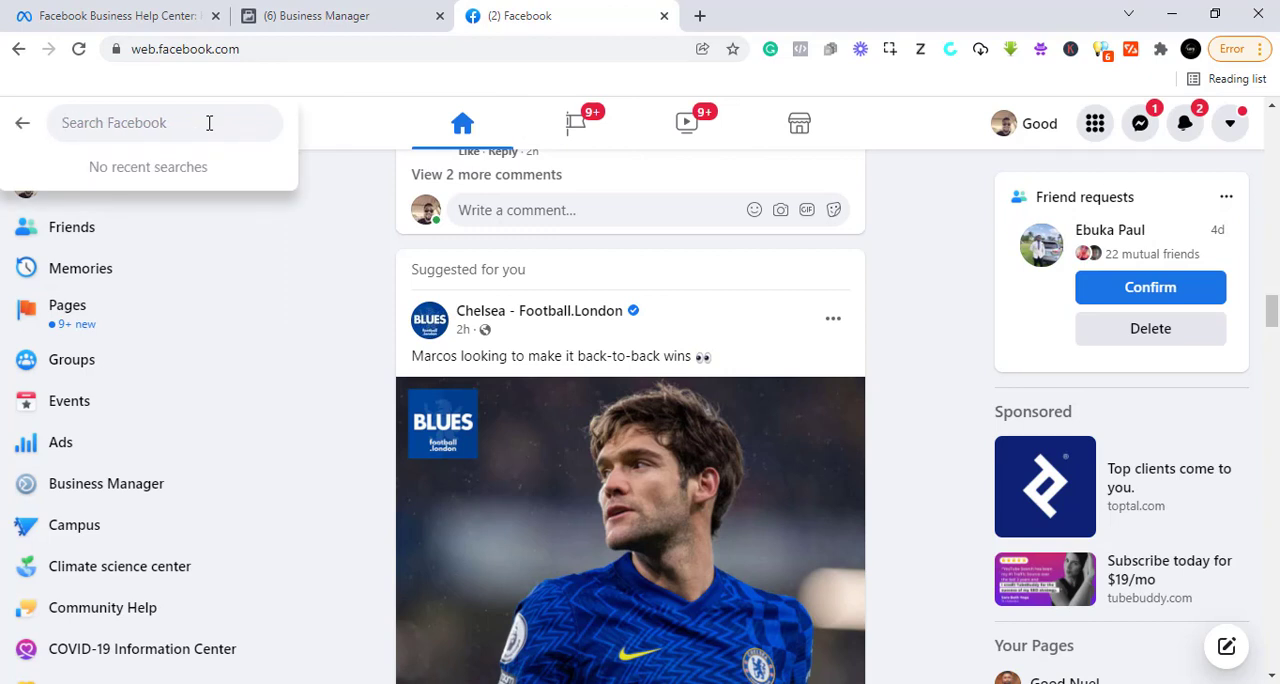
type("f")
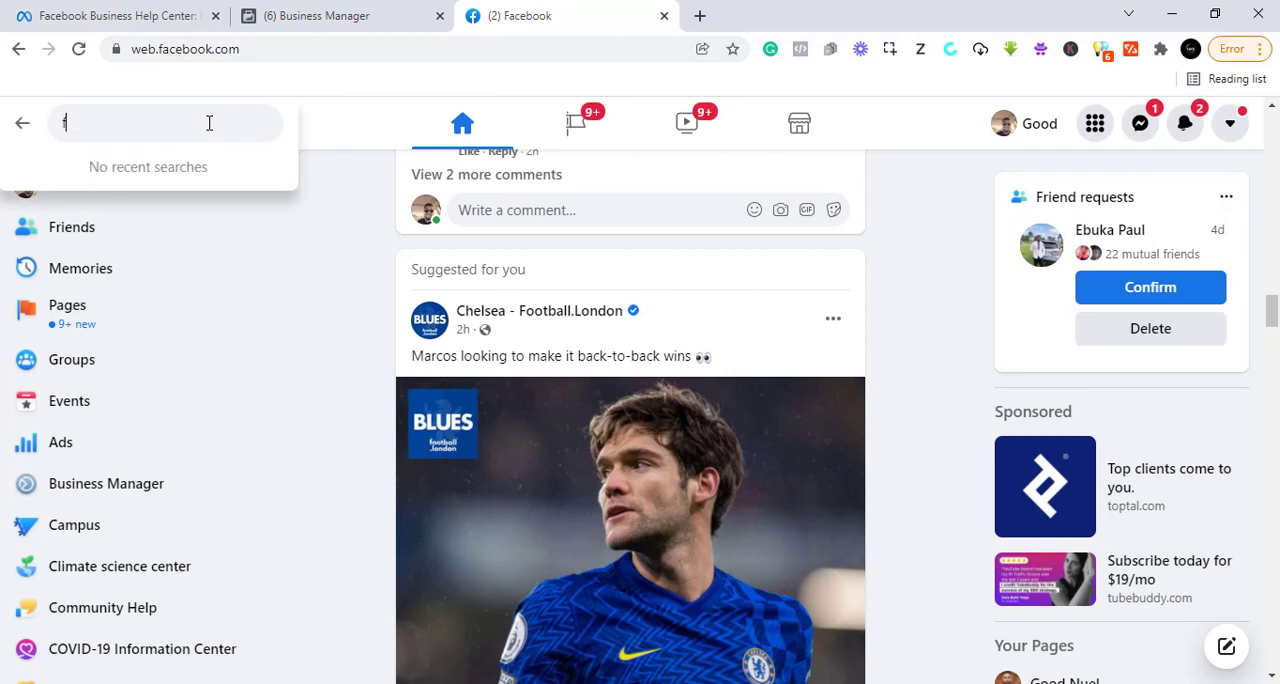
type("ace")
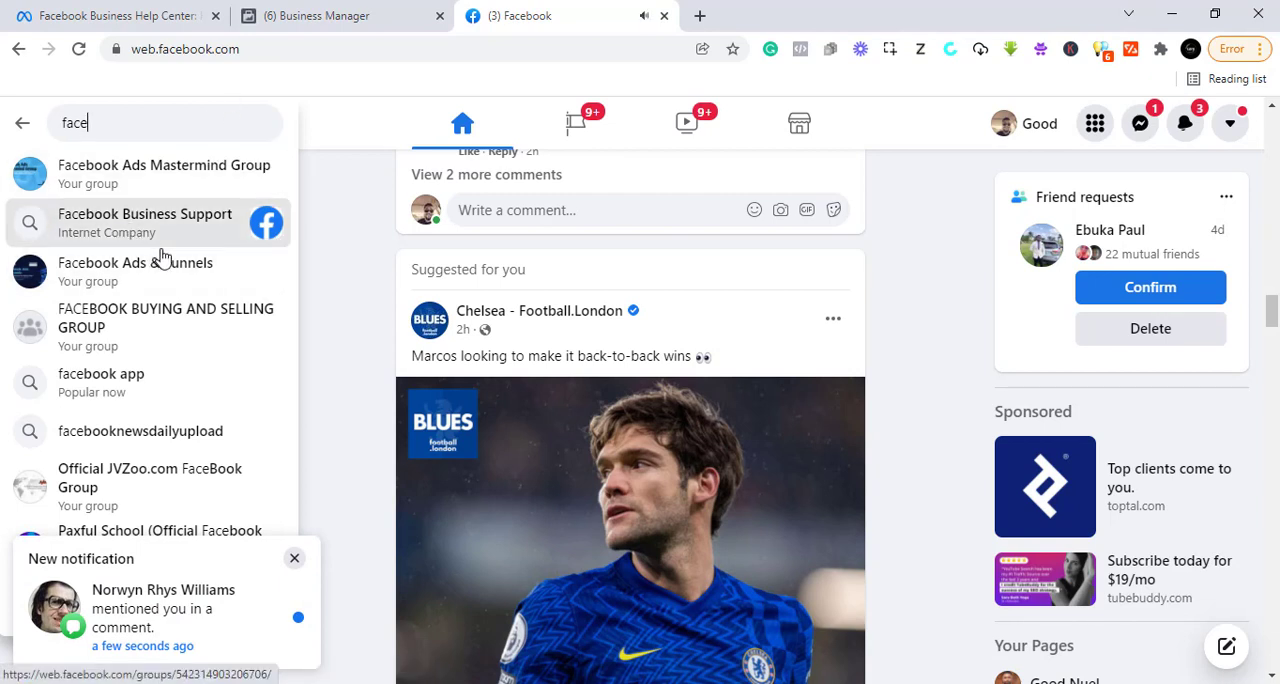
mouse_move(130, 221)
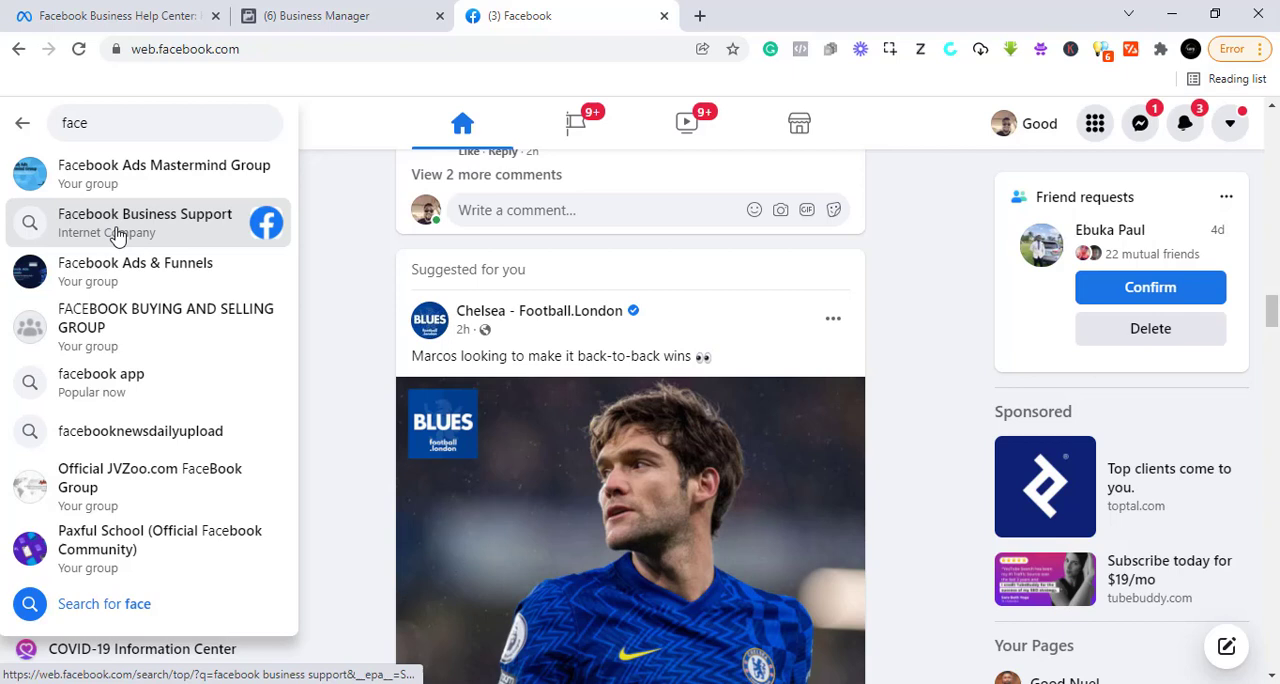
left_click(145, 222)
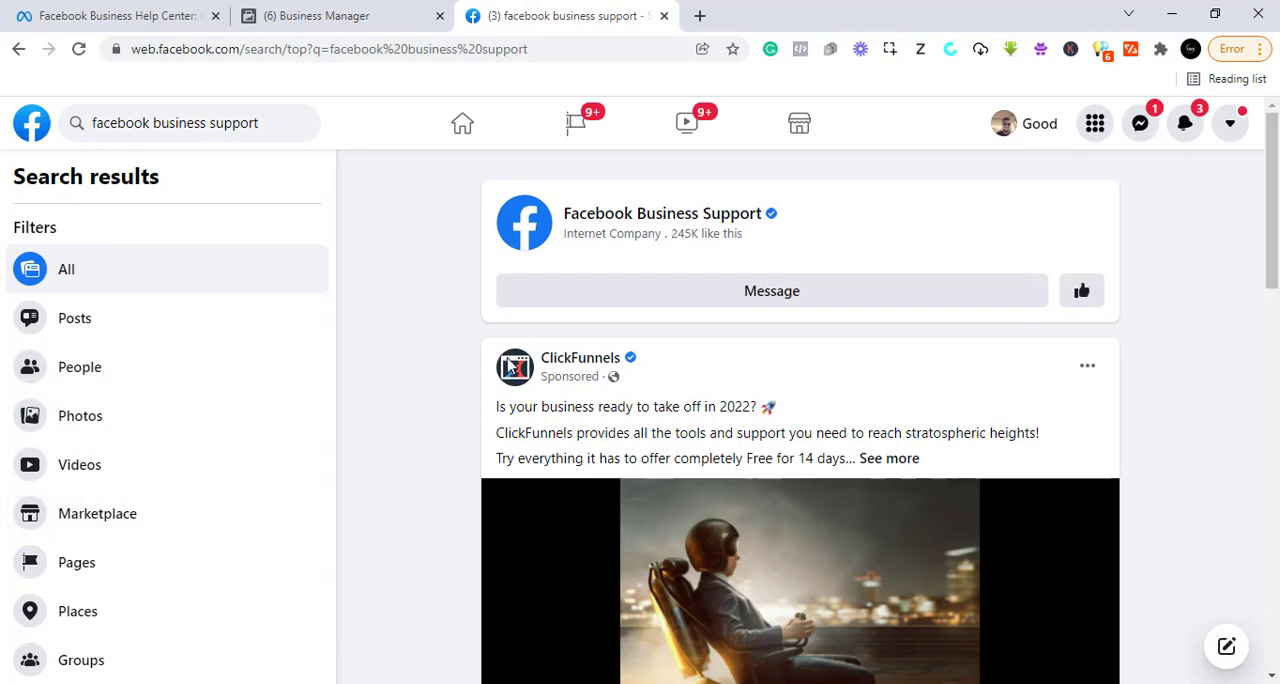
mouse_move(661, 213)
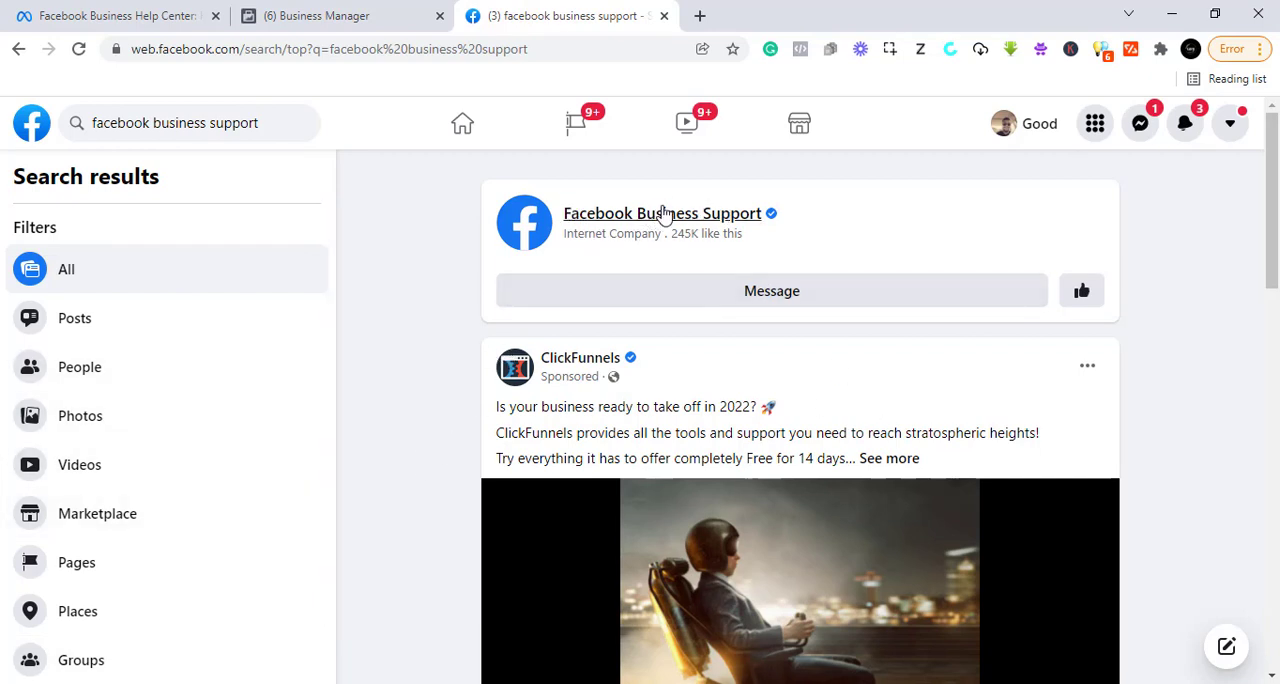
mouse_move(662, 213)
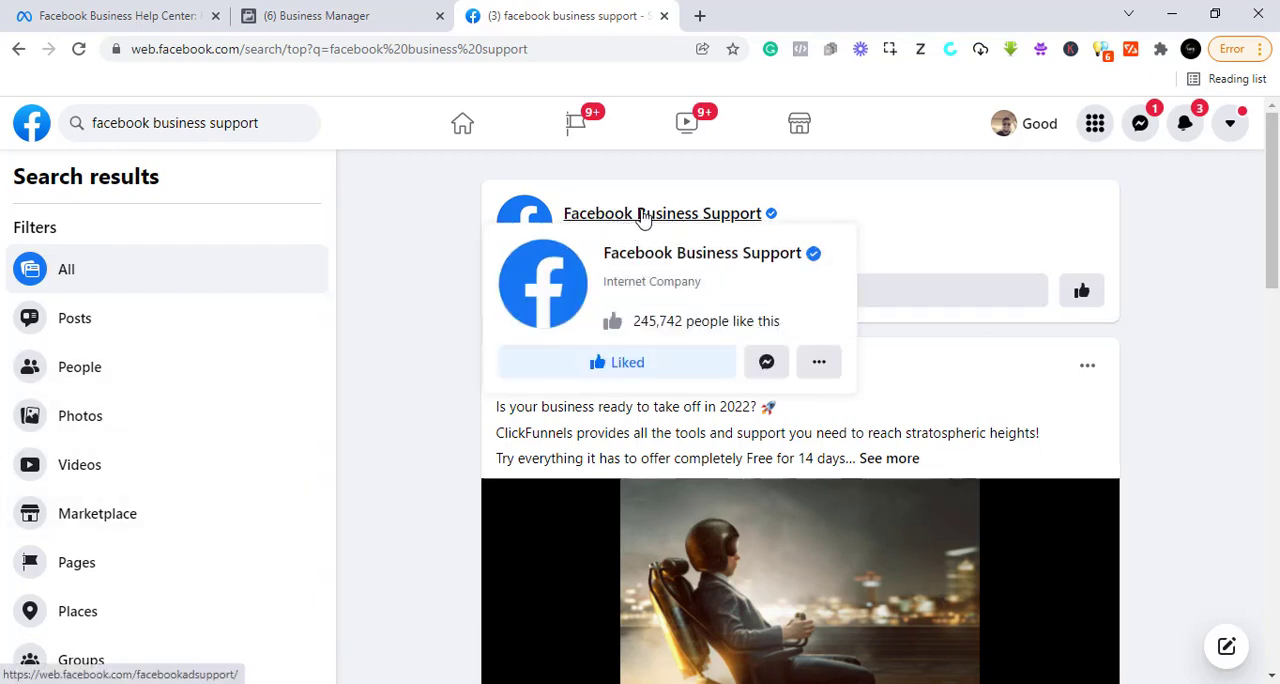
Open the verified Facebook Business Support page and browse its About details, photos and posts.
left_click(661, 213)
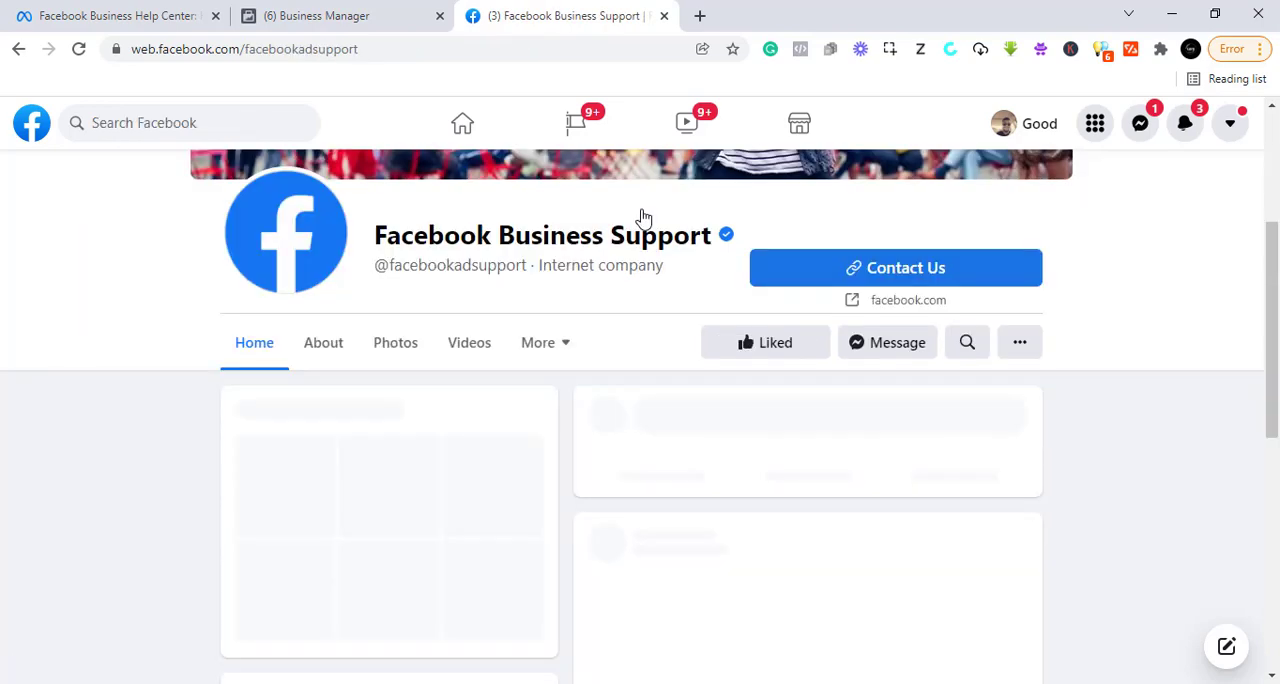
scroll("down", 3)
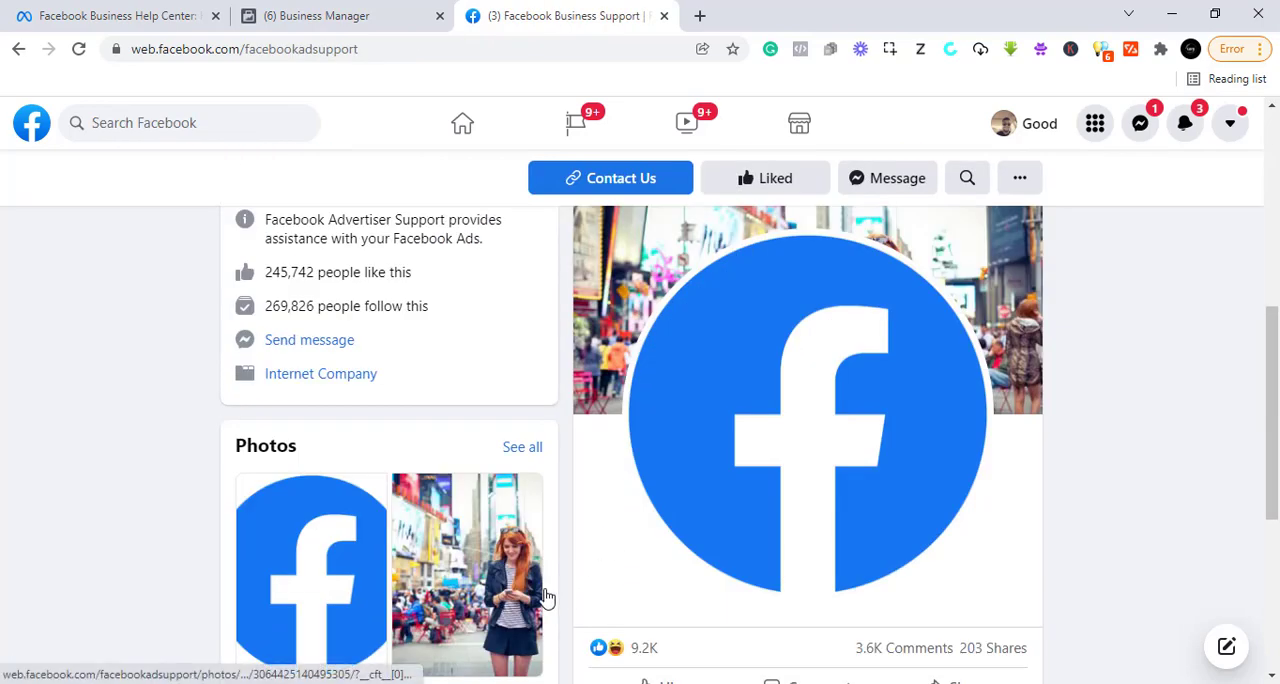
mouse_move(518, 392)
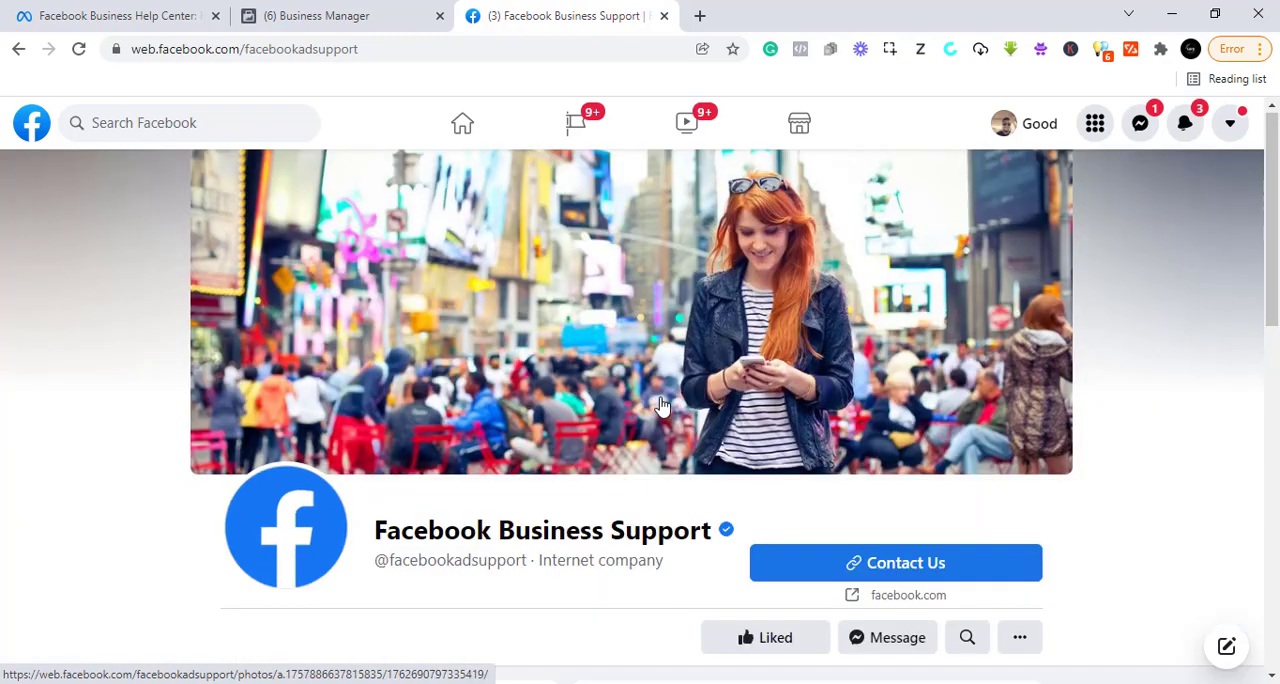
scroll("down", 3)
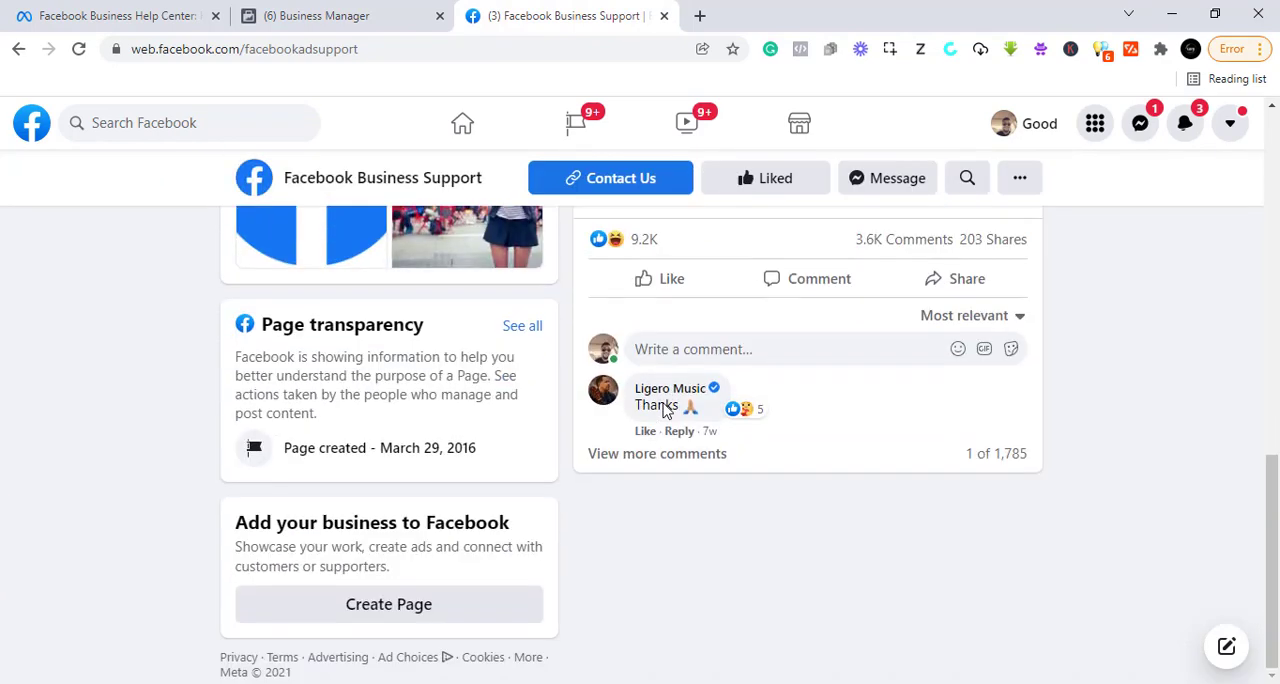
scroll("up", 3)
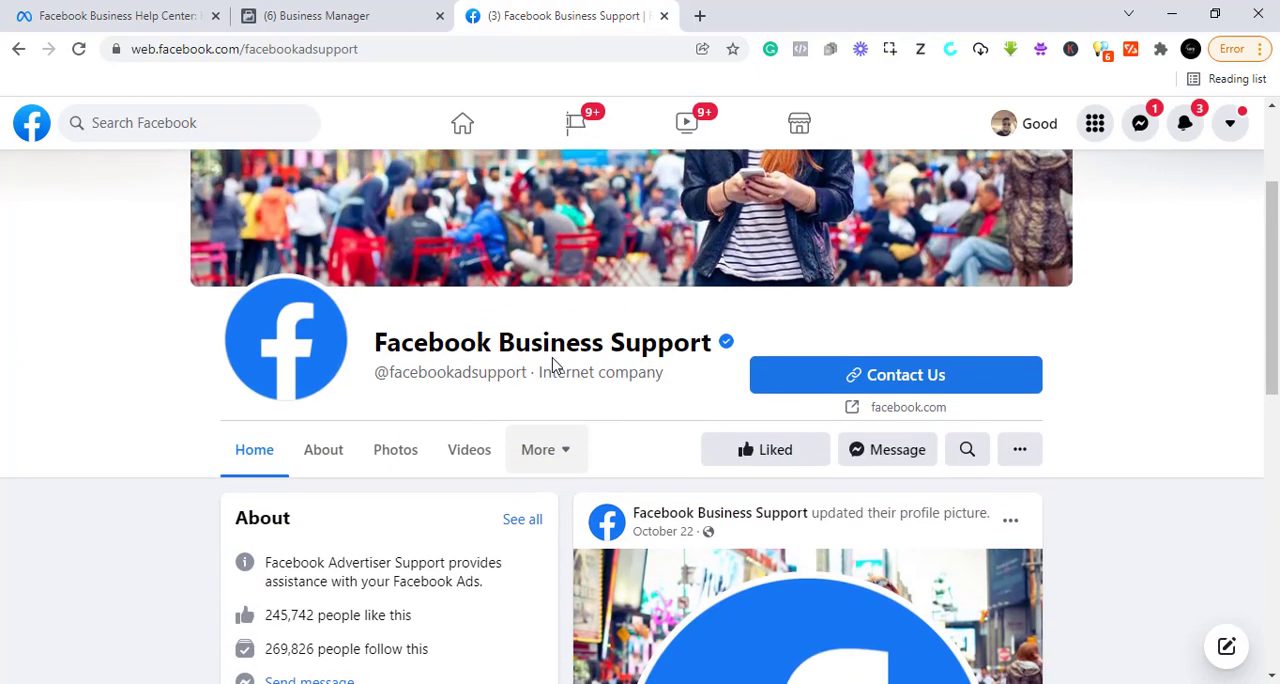
mouse_move(888, 449)
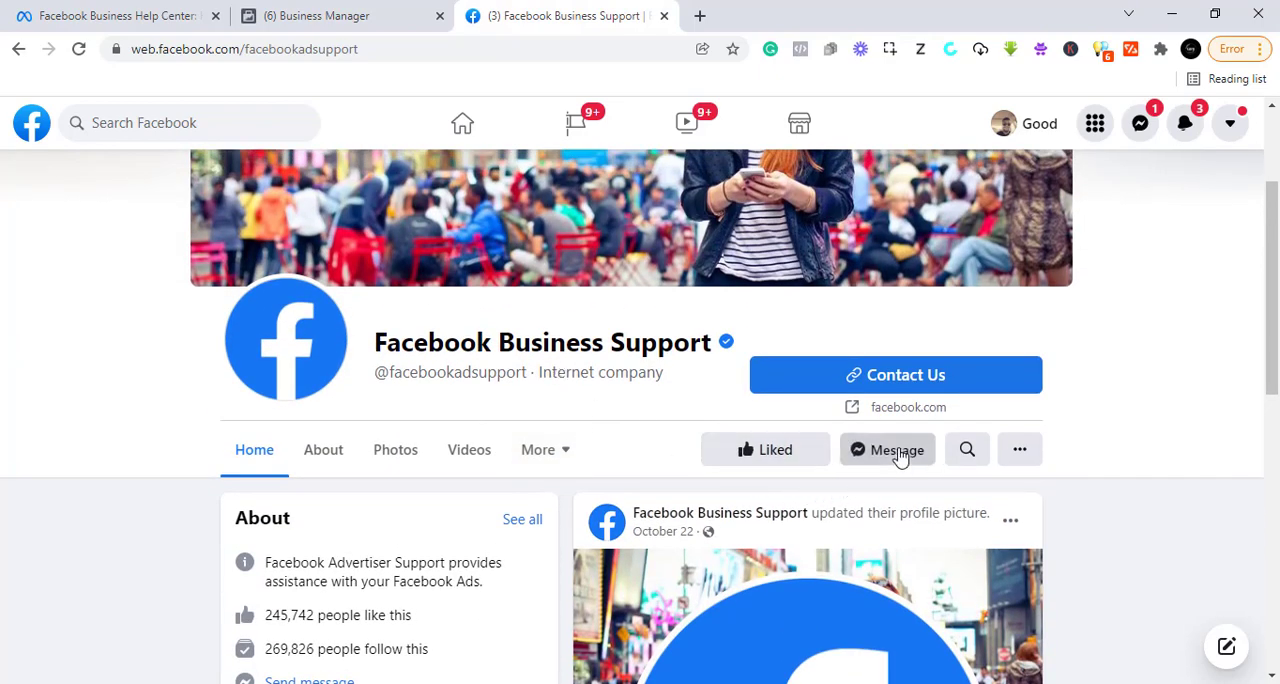
Review the Facebook Business Support chat, then switch to the Meta Business Help Center tab.
left_click(887, 449)
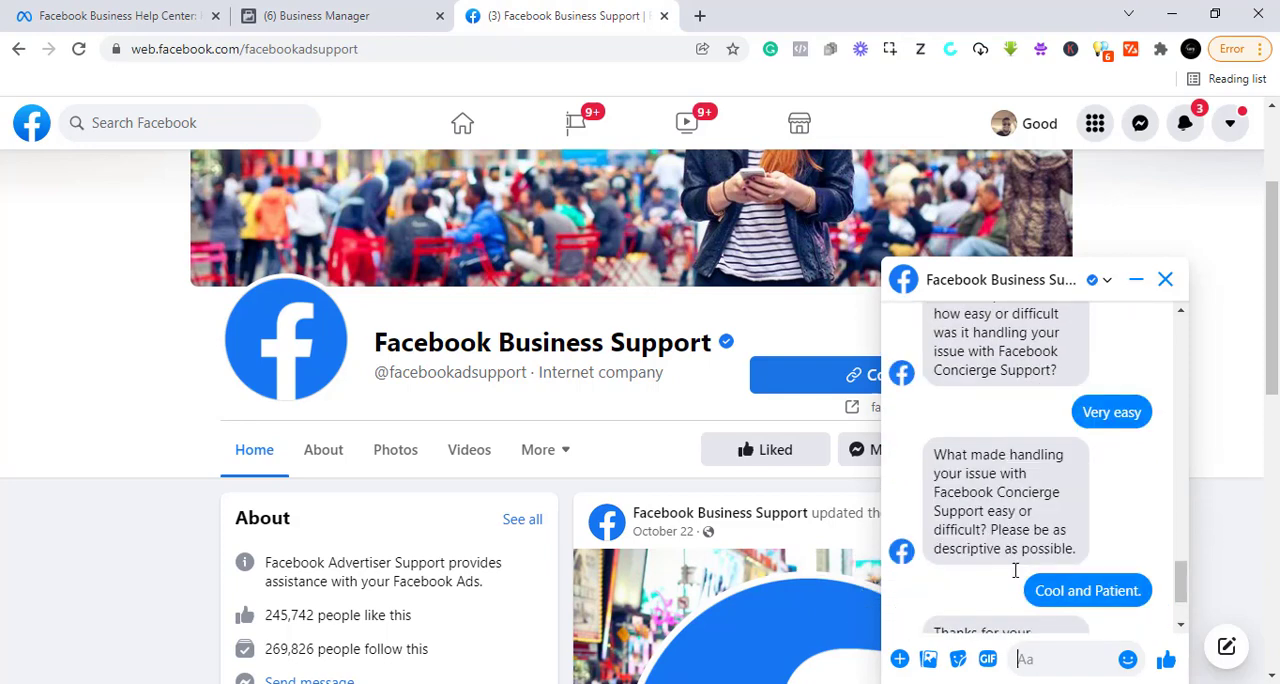
scroll("down", 3)
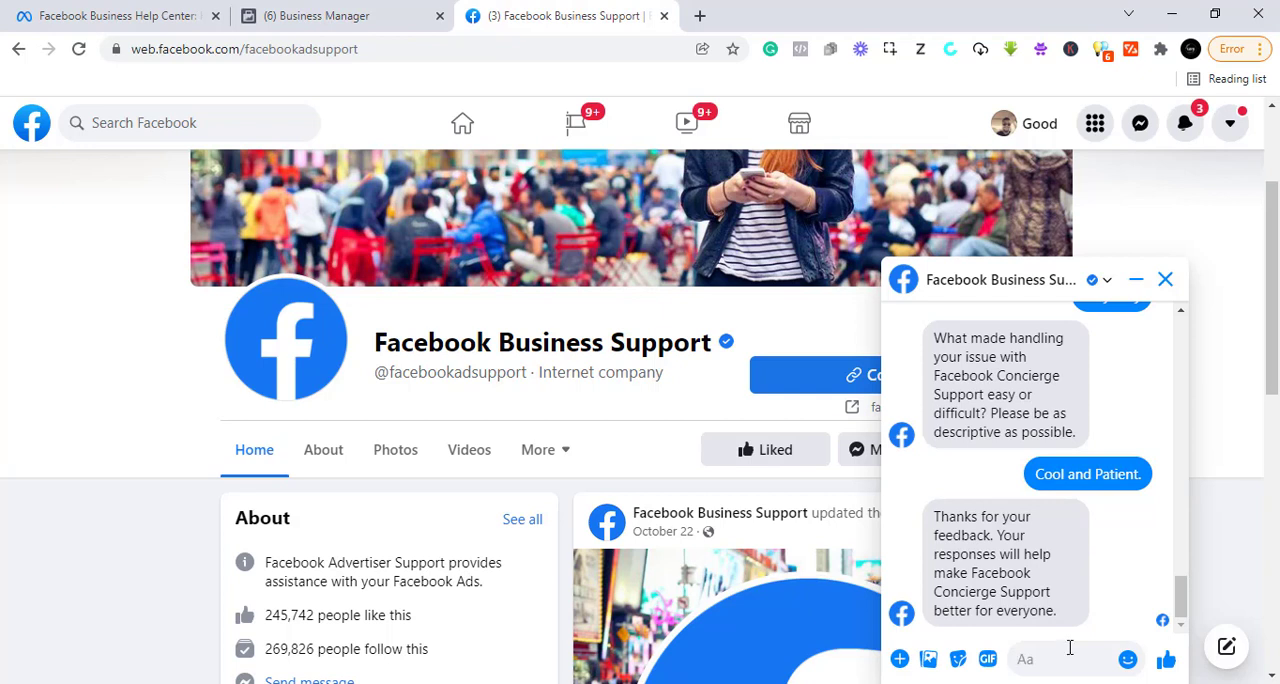
mouse_move(1072, 652)
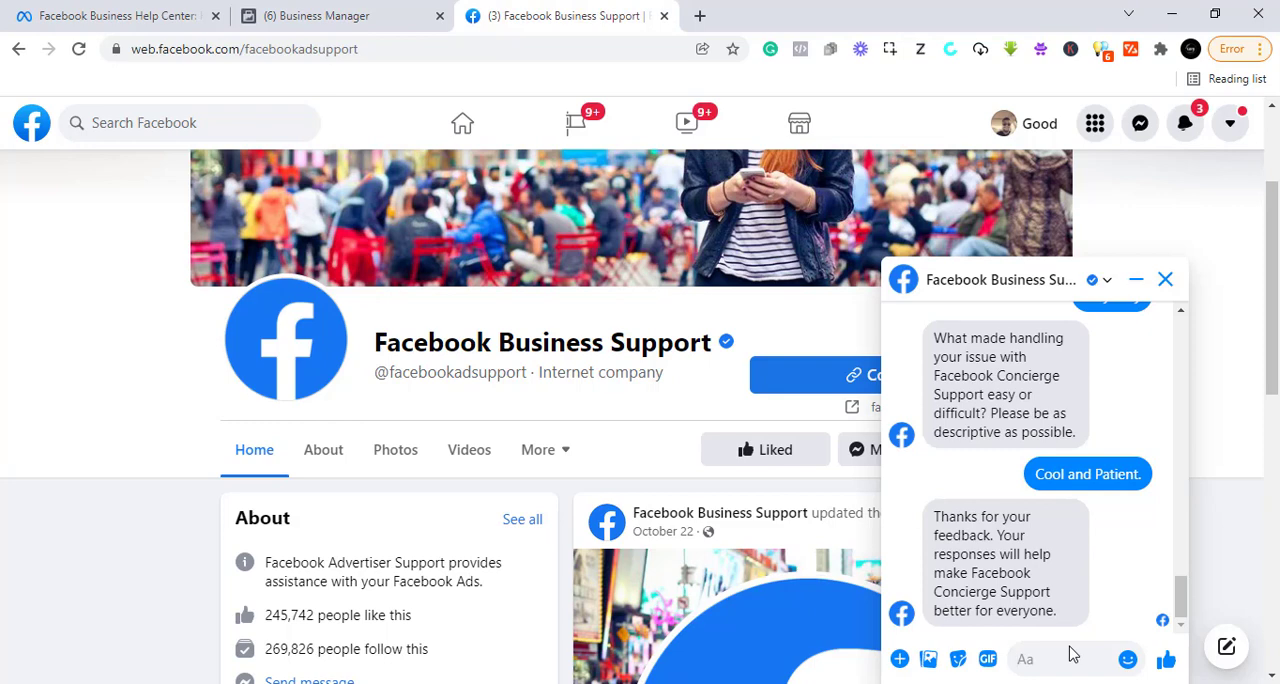
mouse_move(185, 588)
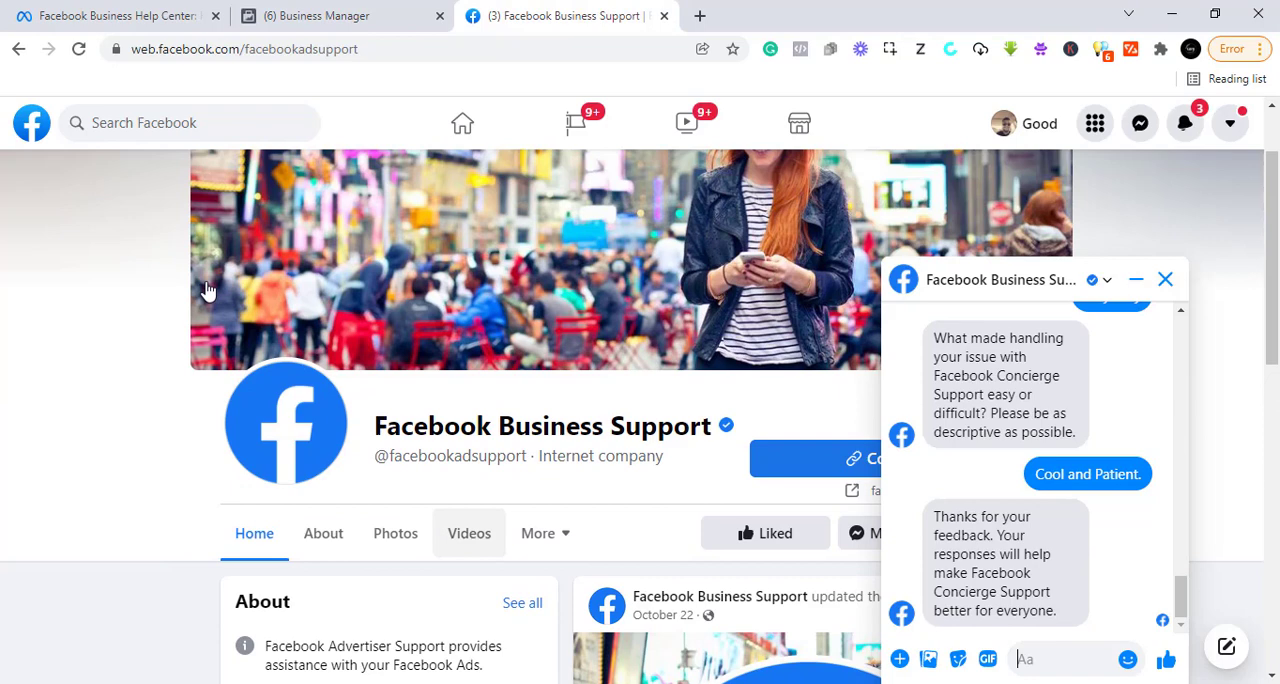
left_click(115, 15)
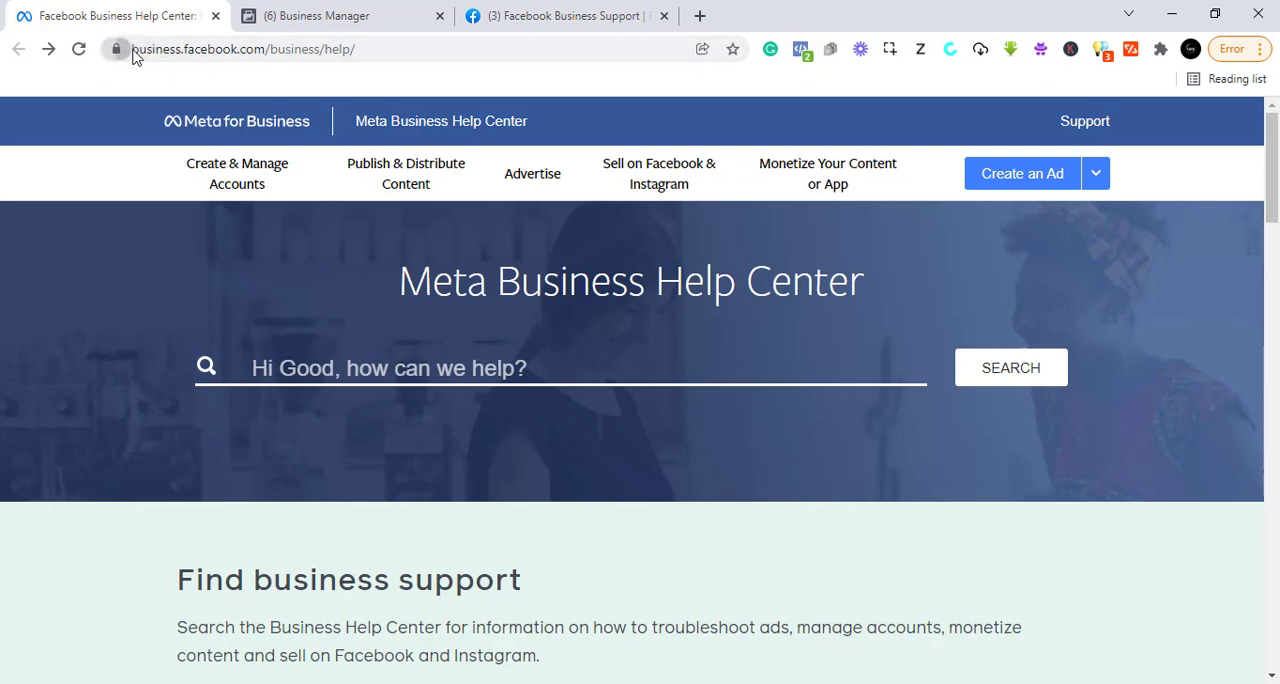
Scroll the Business Help Center home page to 'Still need help?' and choose Get Started.
left_click(240, 48)
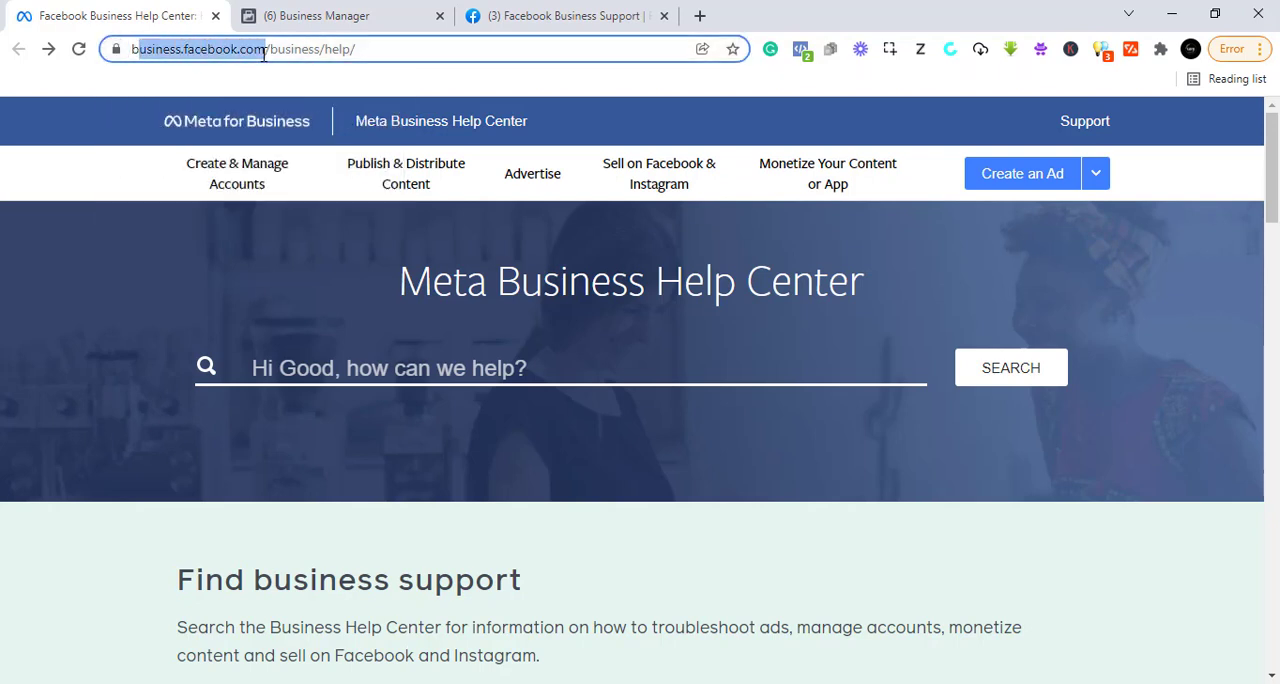
left_click(372, 49)
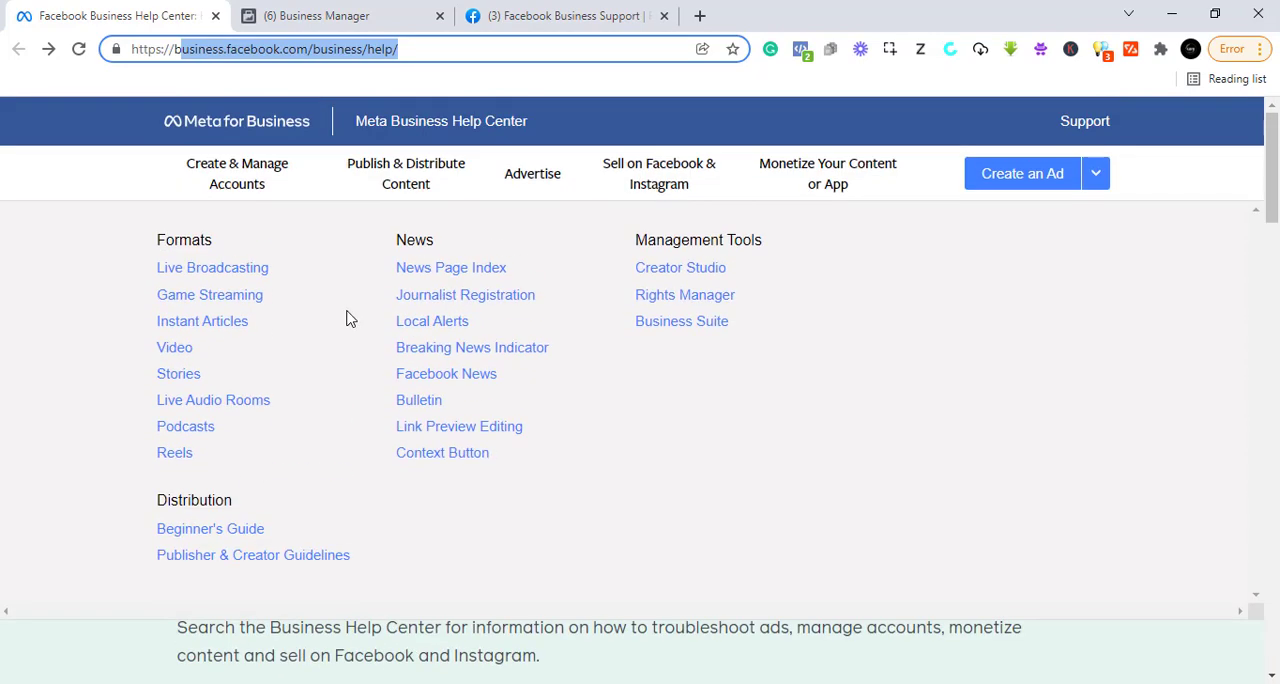
scroll("down", 3)
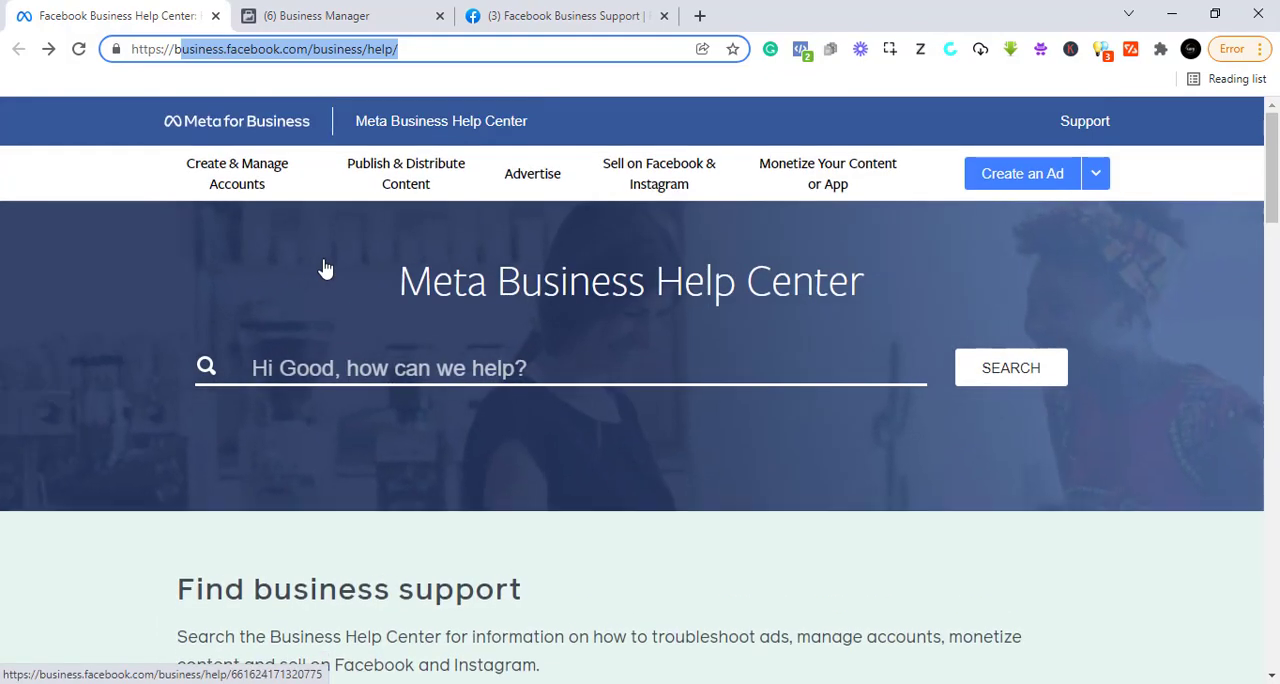
scroll("down", 3)
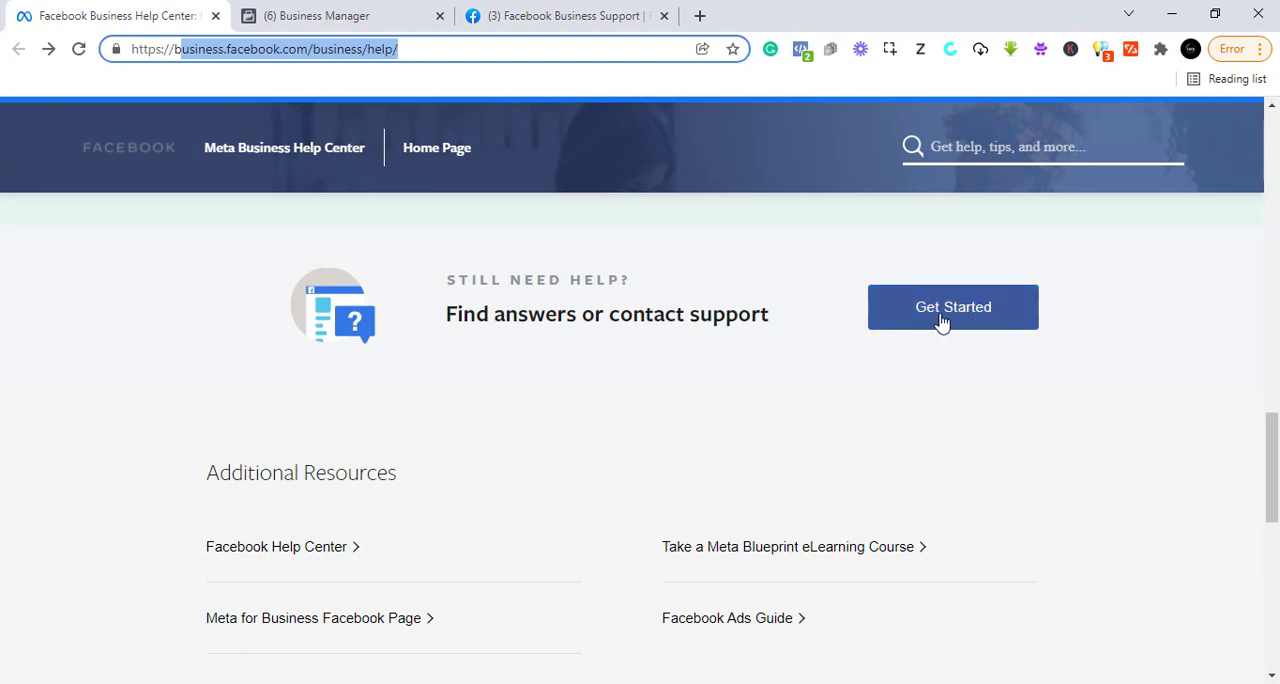
mouse_move(670, 344)
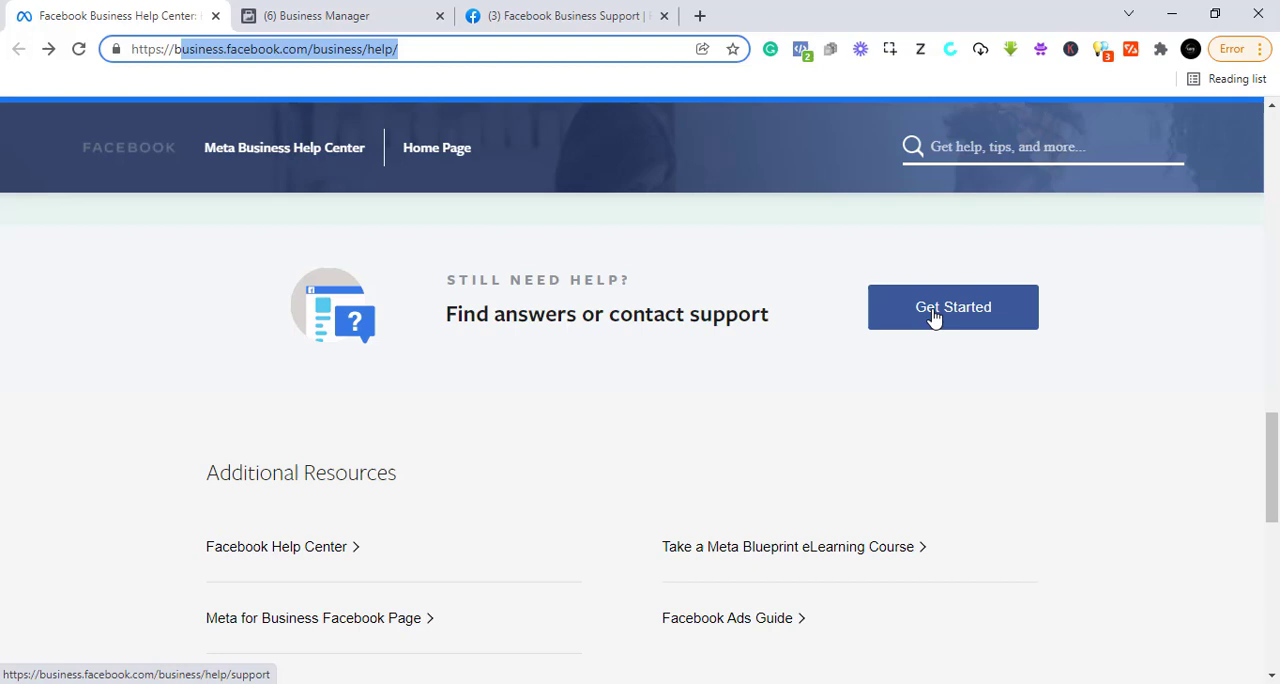
left_click(952, 307)
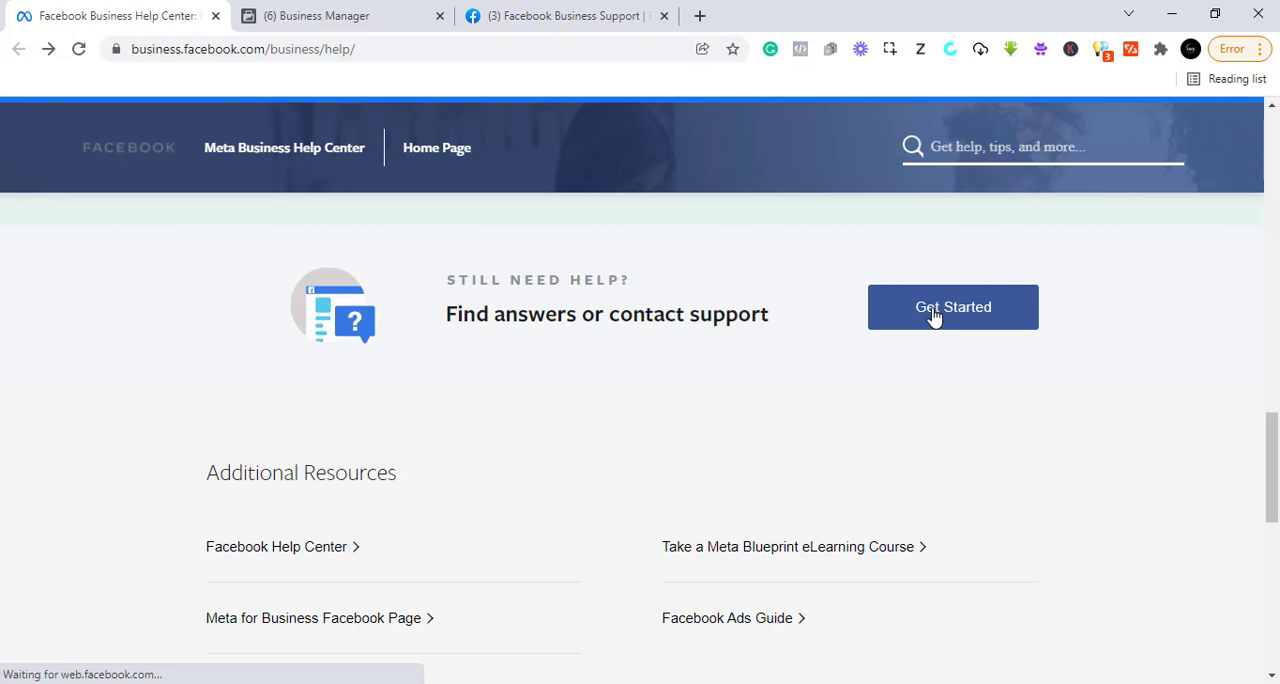
Continue through Get Support and start the Contact Advertising Support request.
left_click(952, 307)
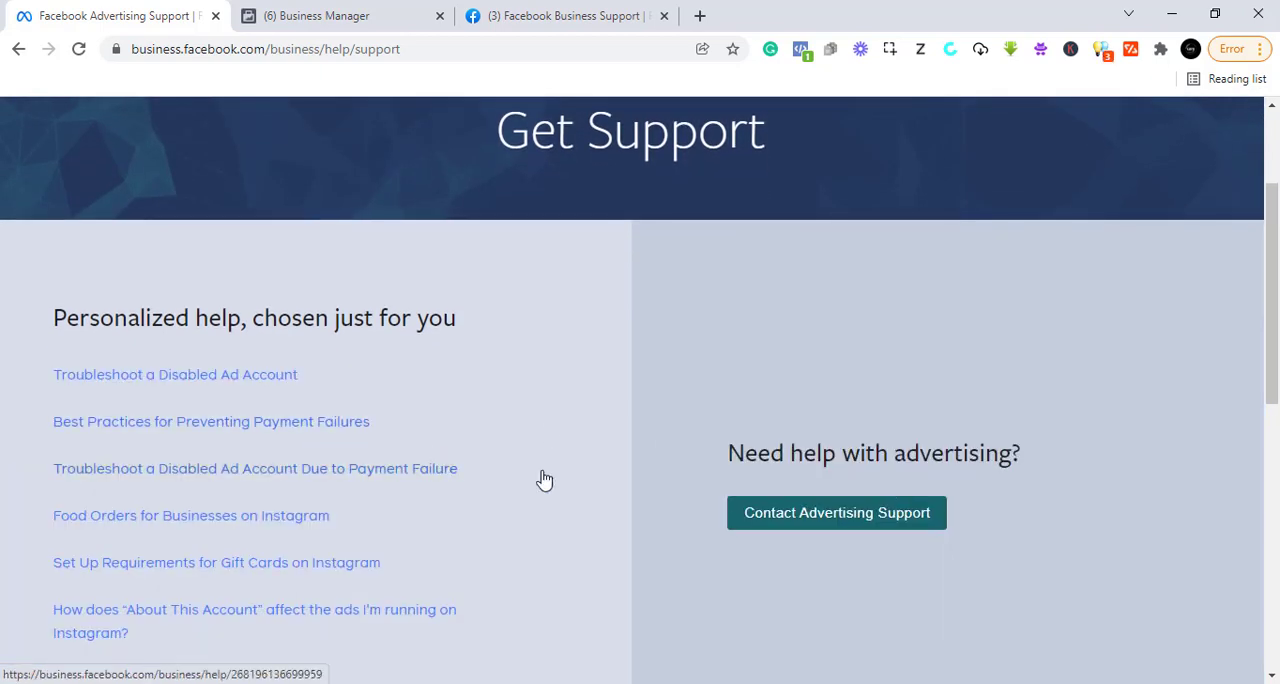
left_click(836, 512)
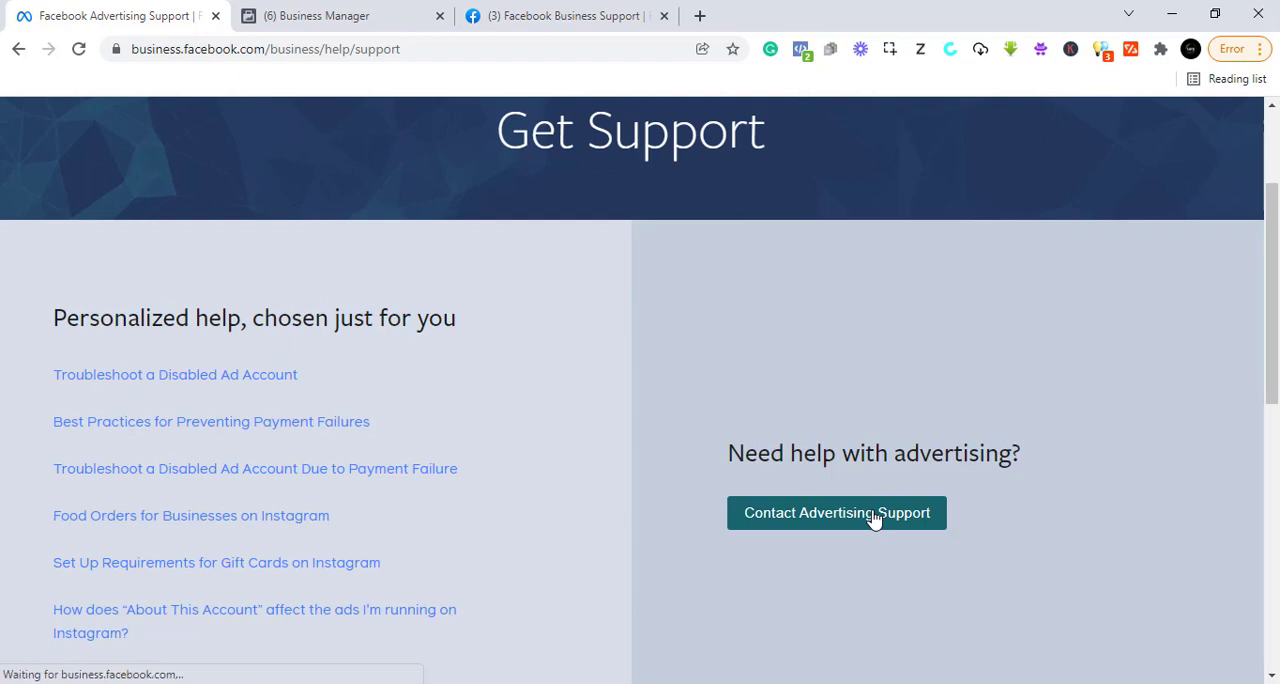
left_click(836, 512)
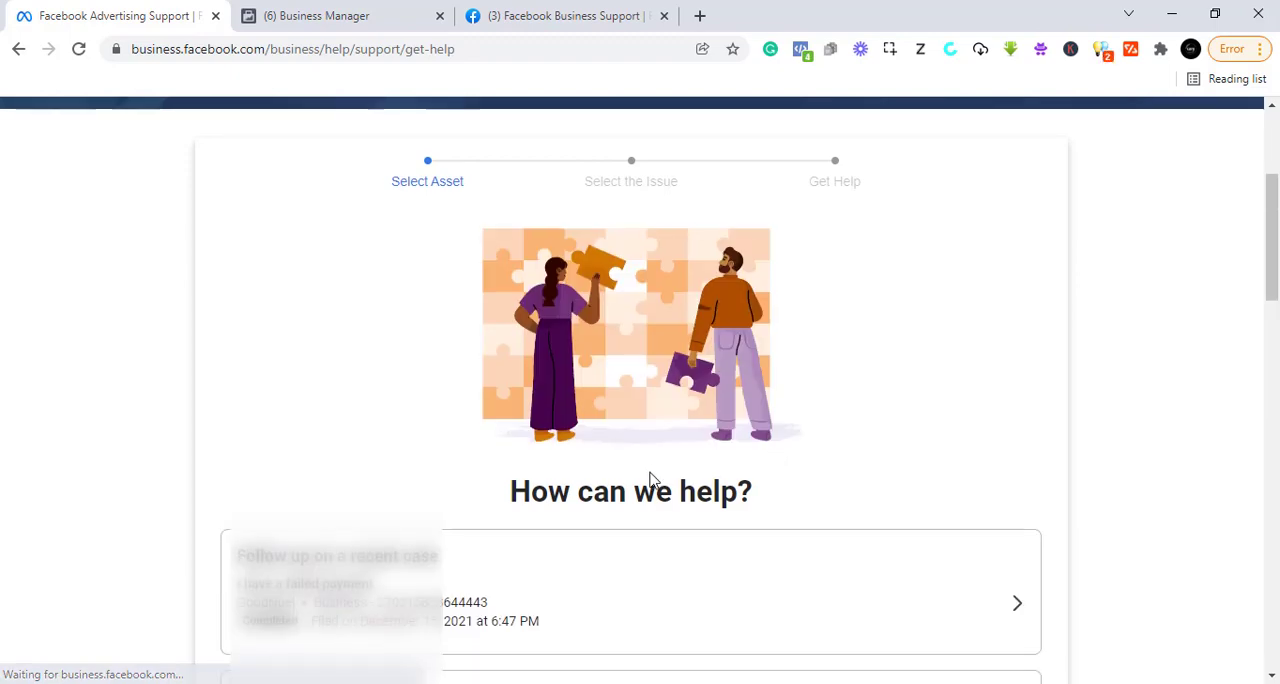
Scroll the asset list and select the Fifi Media business.
scroll("down", 3)
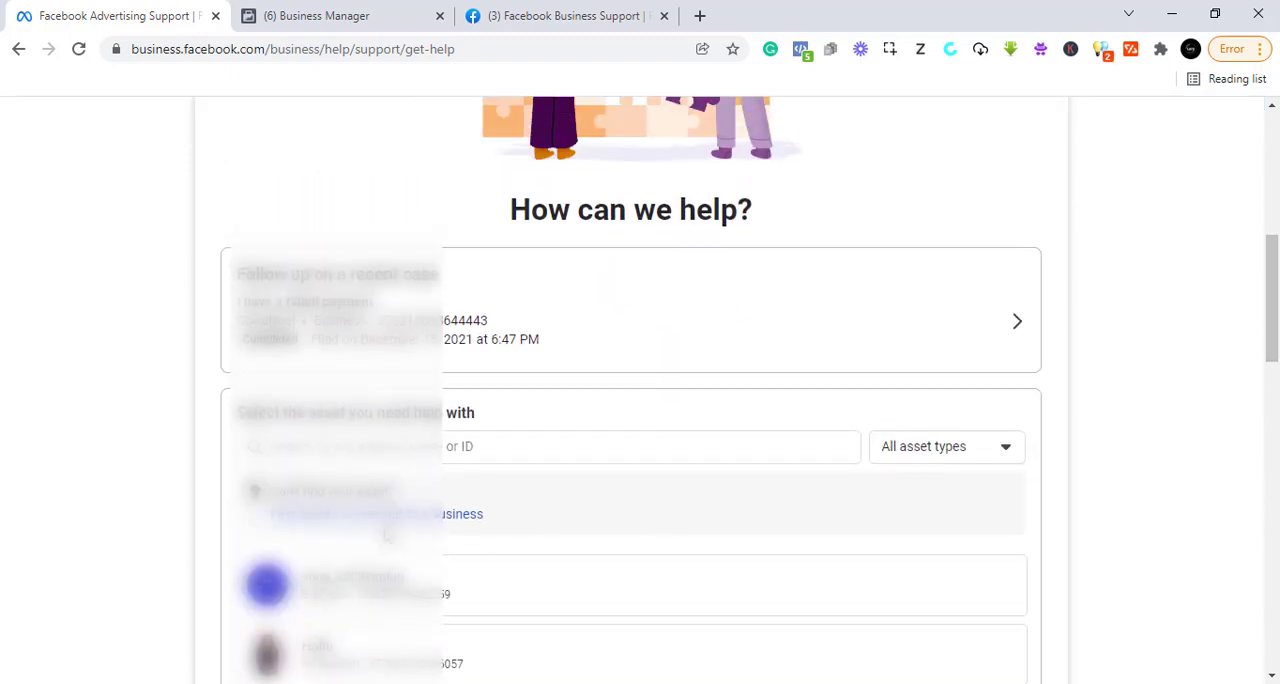
scroll("down", 3)
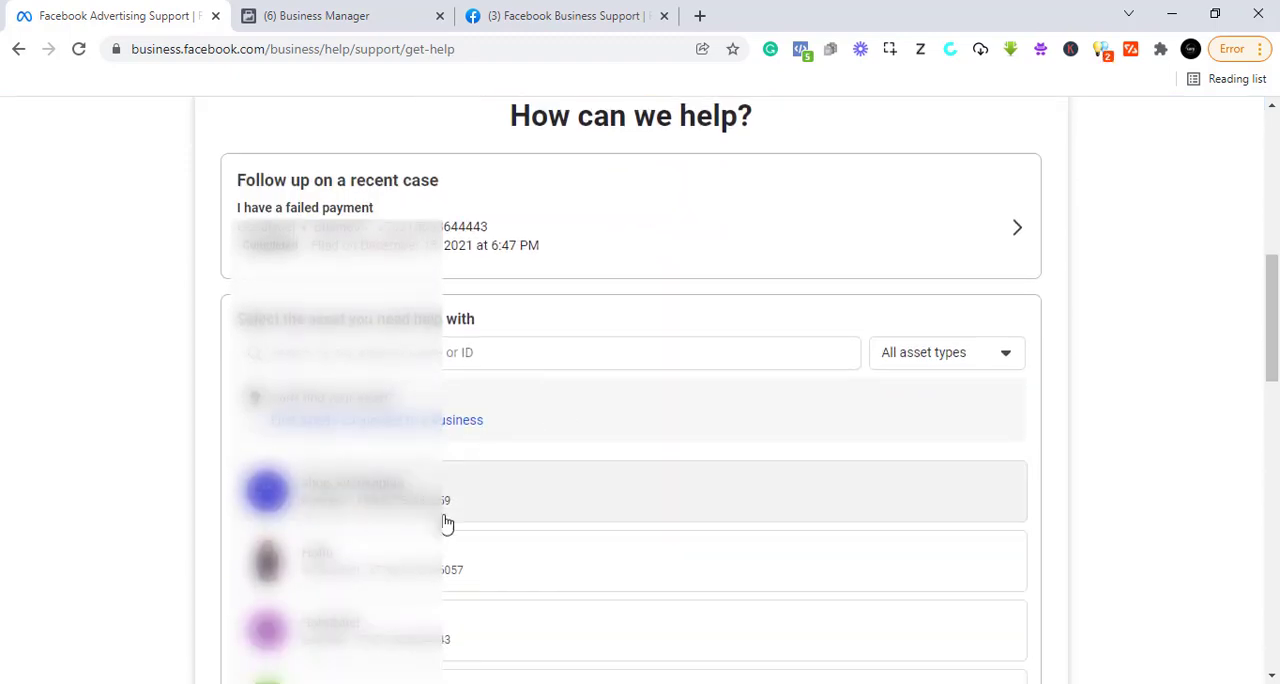
scroll("down", 3)
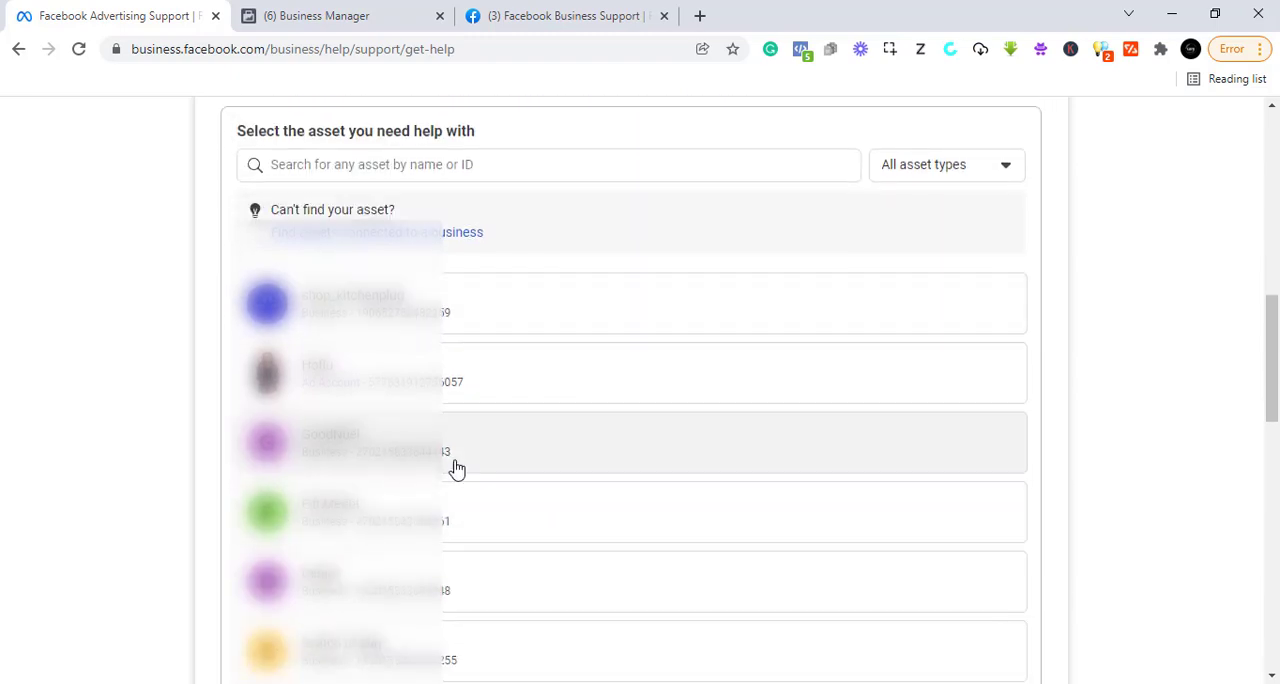
mouse_move(377, 530)
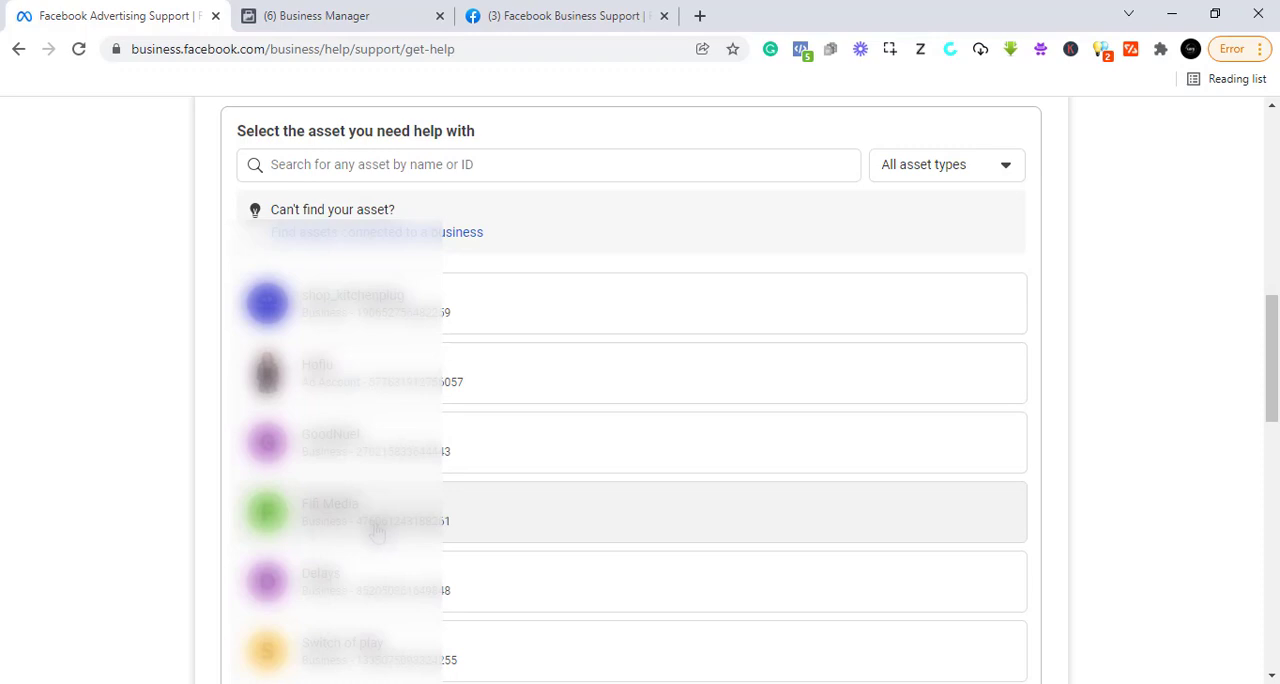
left_click(370, 512)
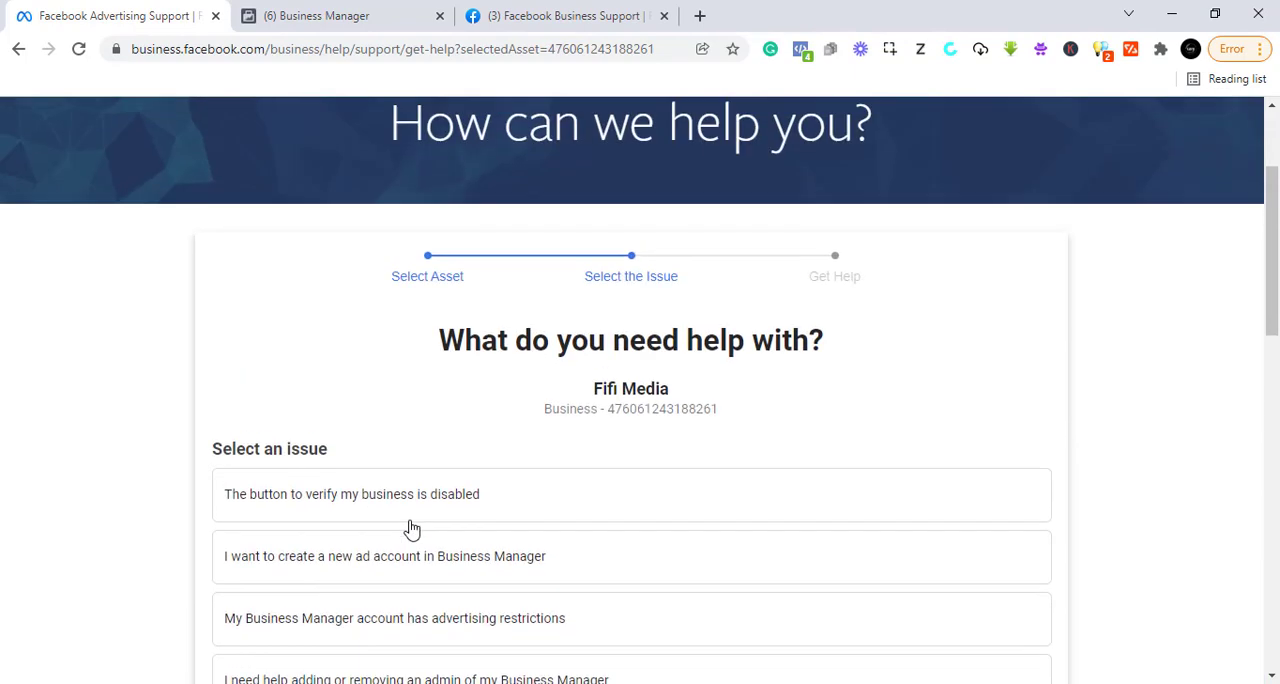
Load more issues for Fifi Media and browse the business verification, ad account and billing options.
scroll("down", 3)
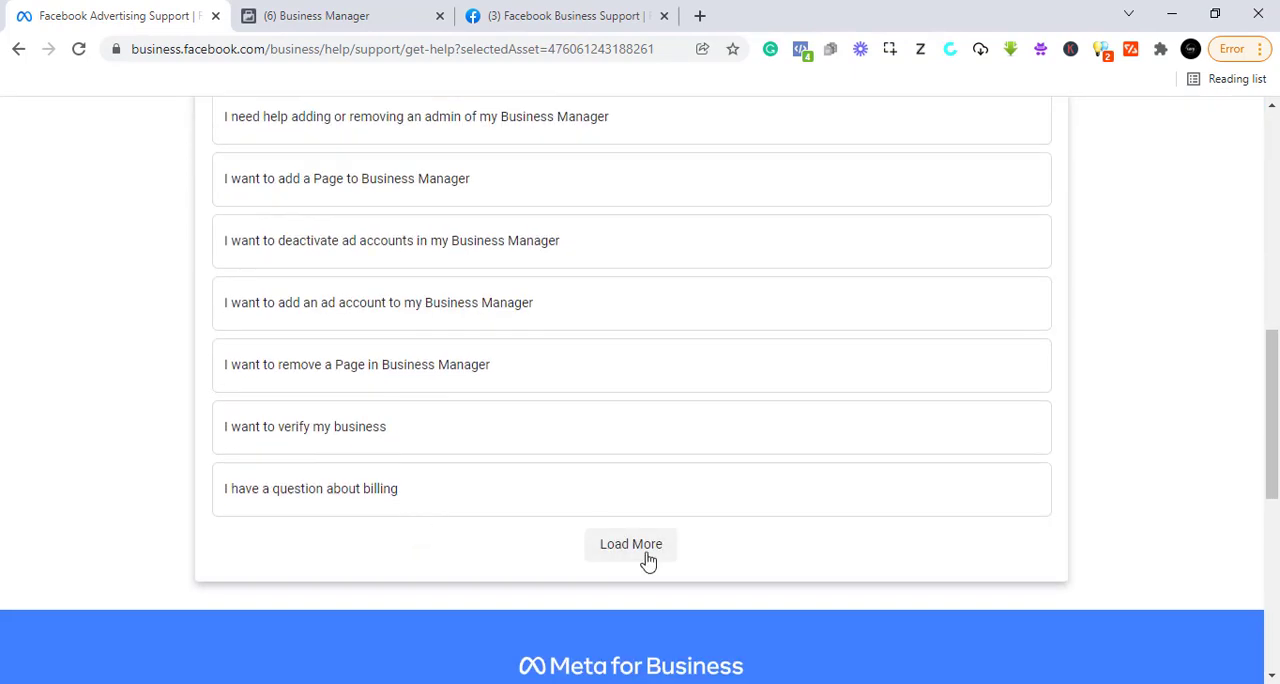
left_click(630, 544)
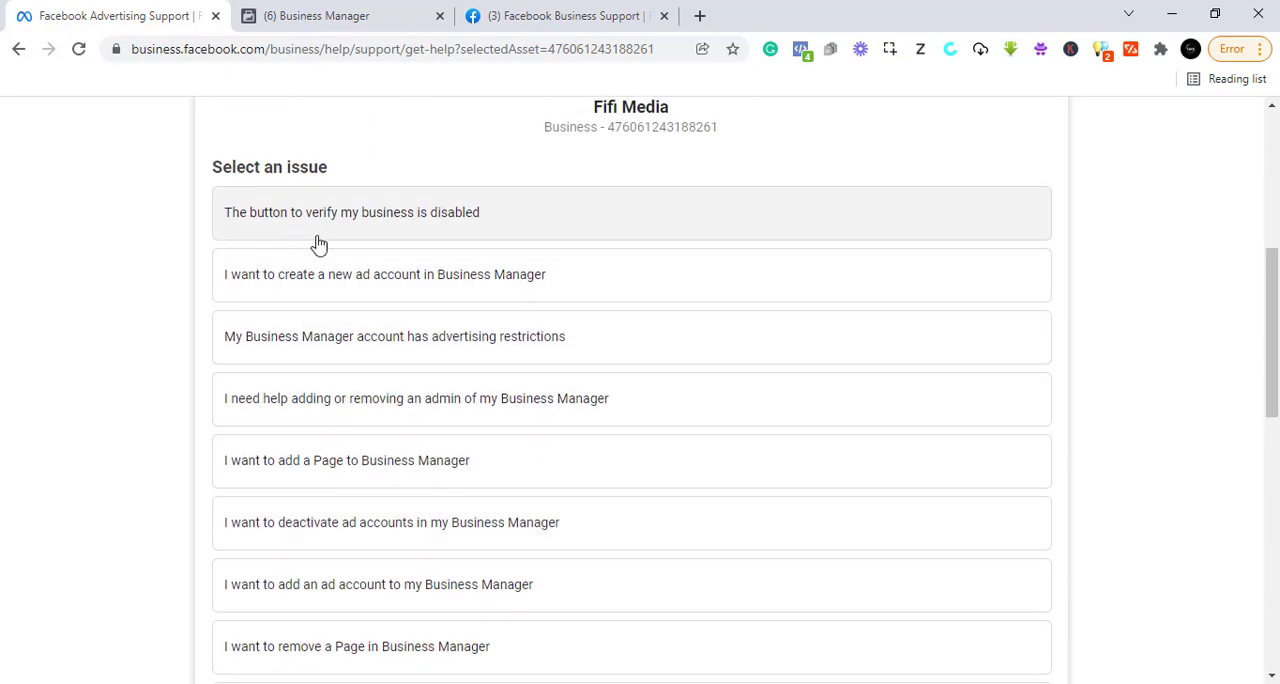
mouse_move(320, 297)
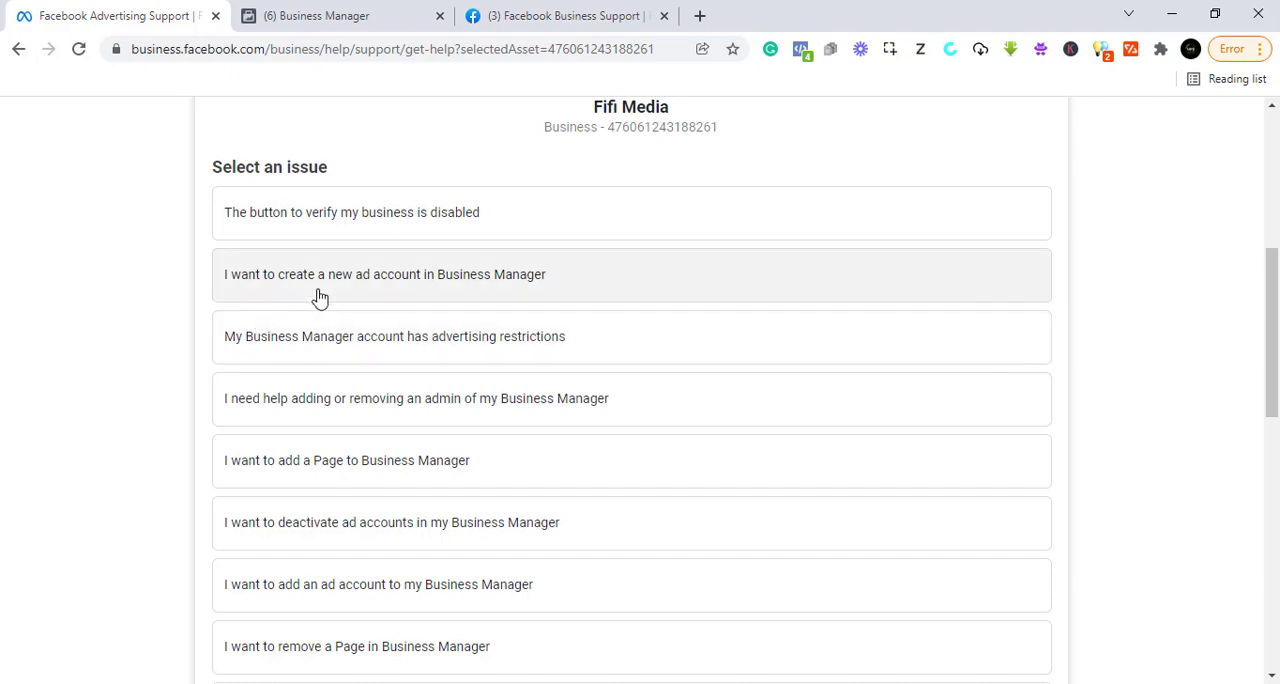
mouse_move(318, 441)
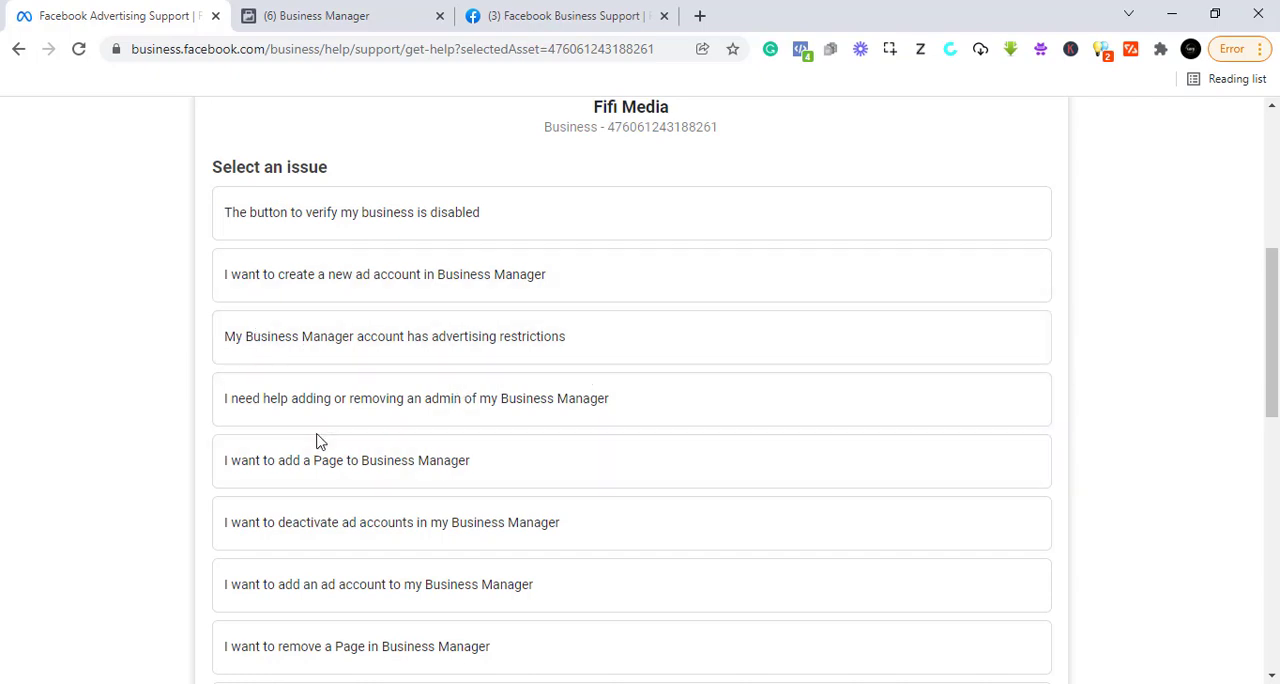
scroll("down", 3)
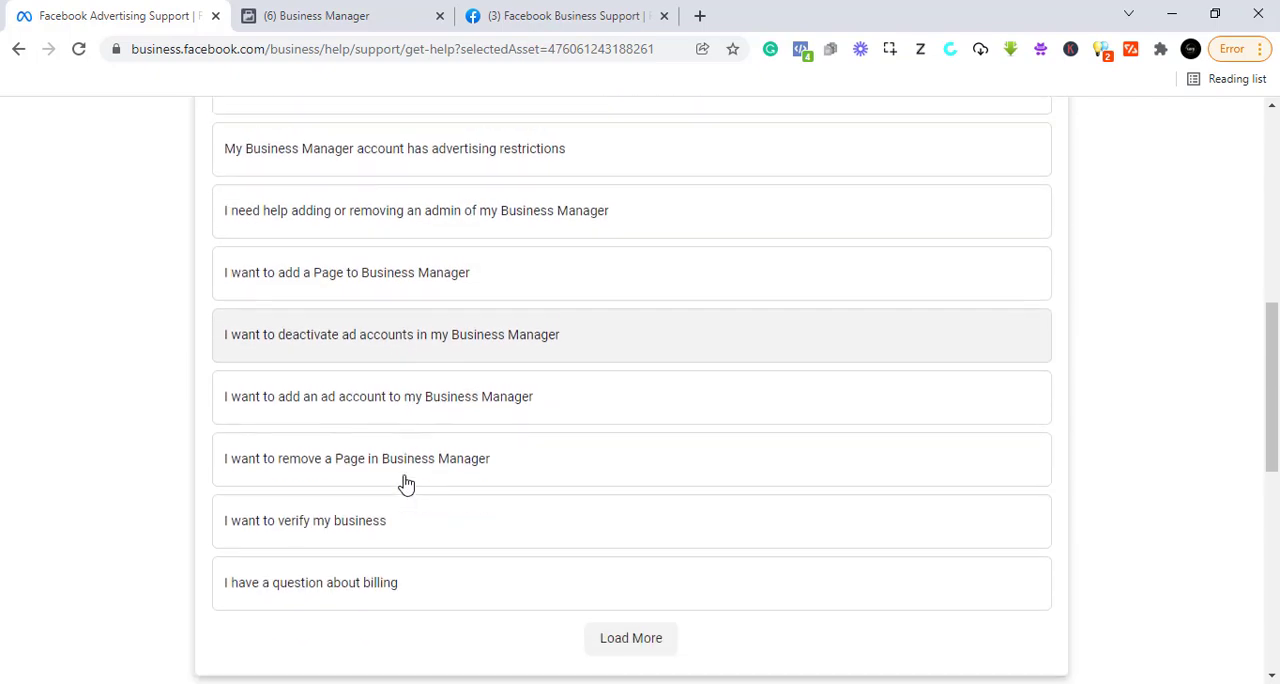
mouse_move(350, 555)
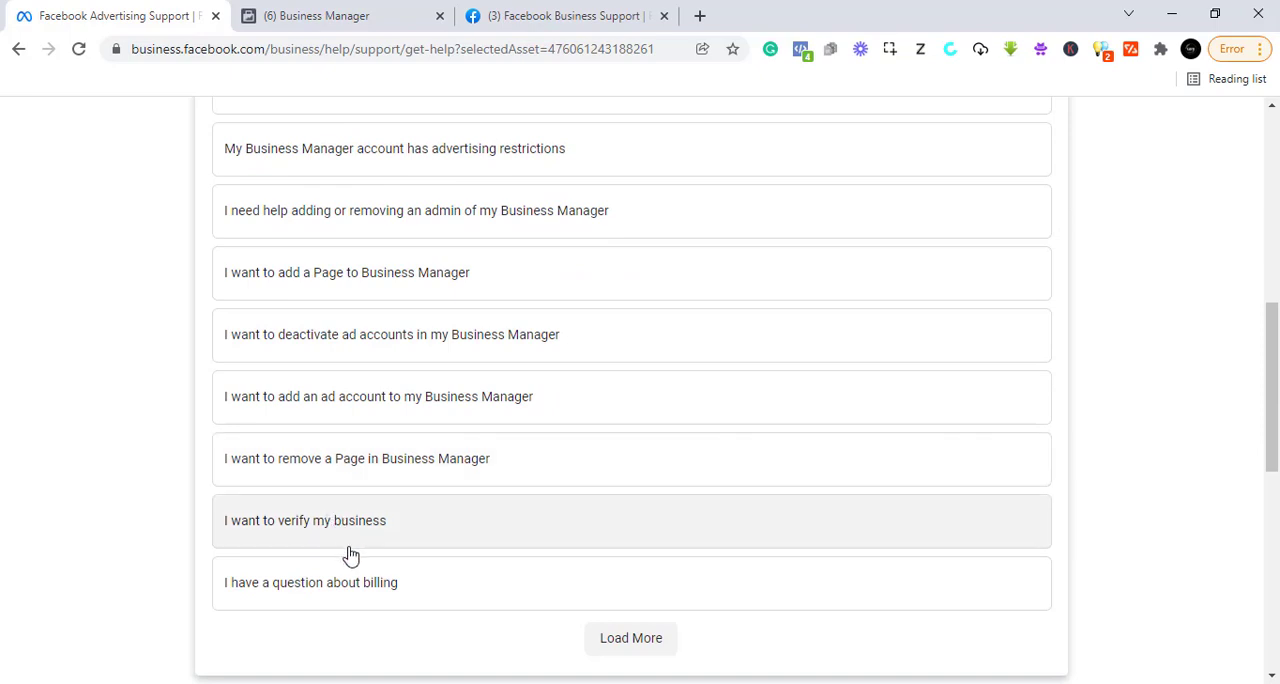
mouse_move(296, 532)
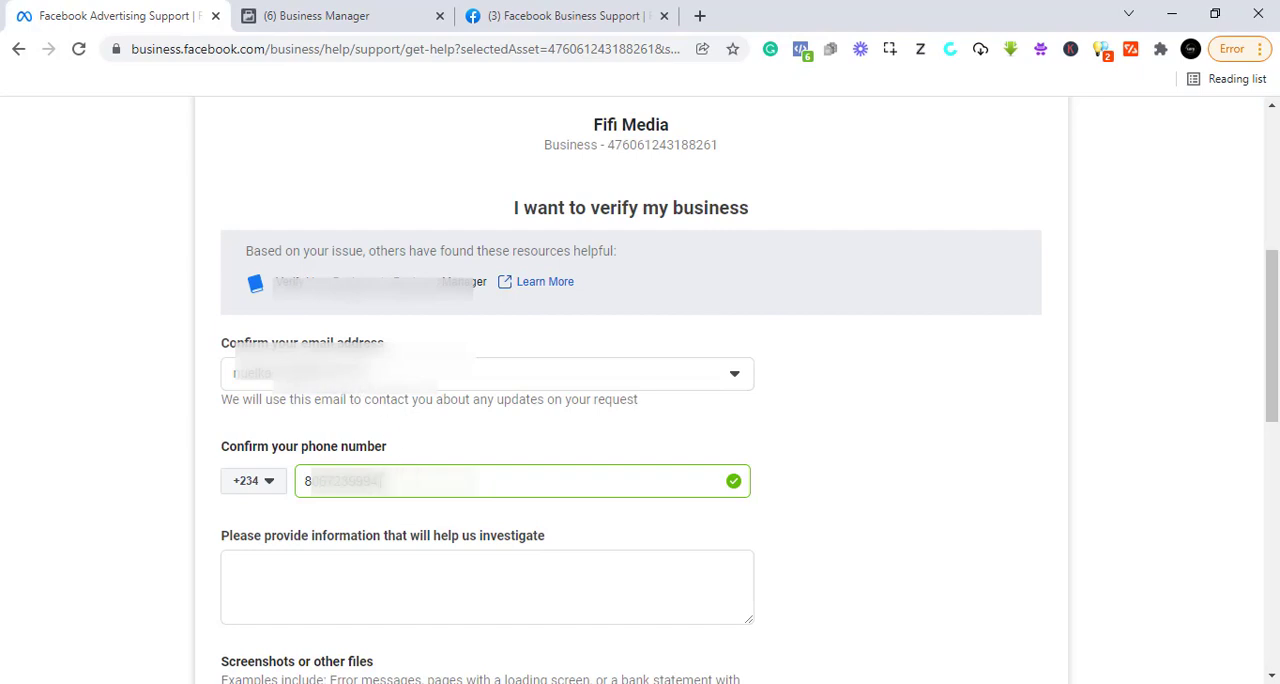
Check the verification form's email and phone, then try Start Chat.
scroll("down", 3)
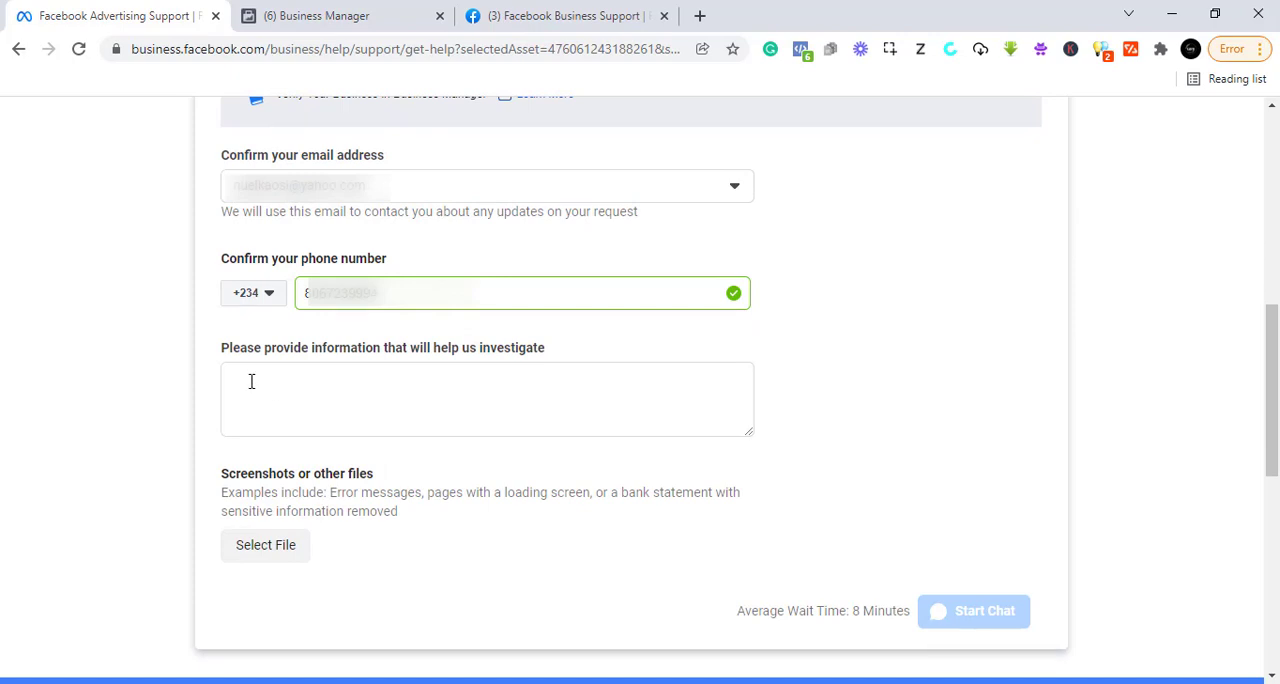
mouse_move(263, 550)
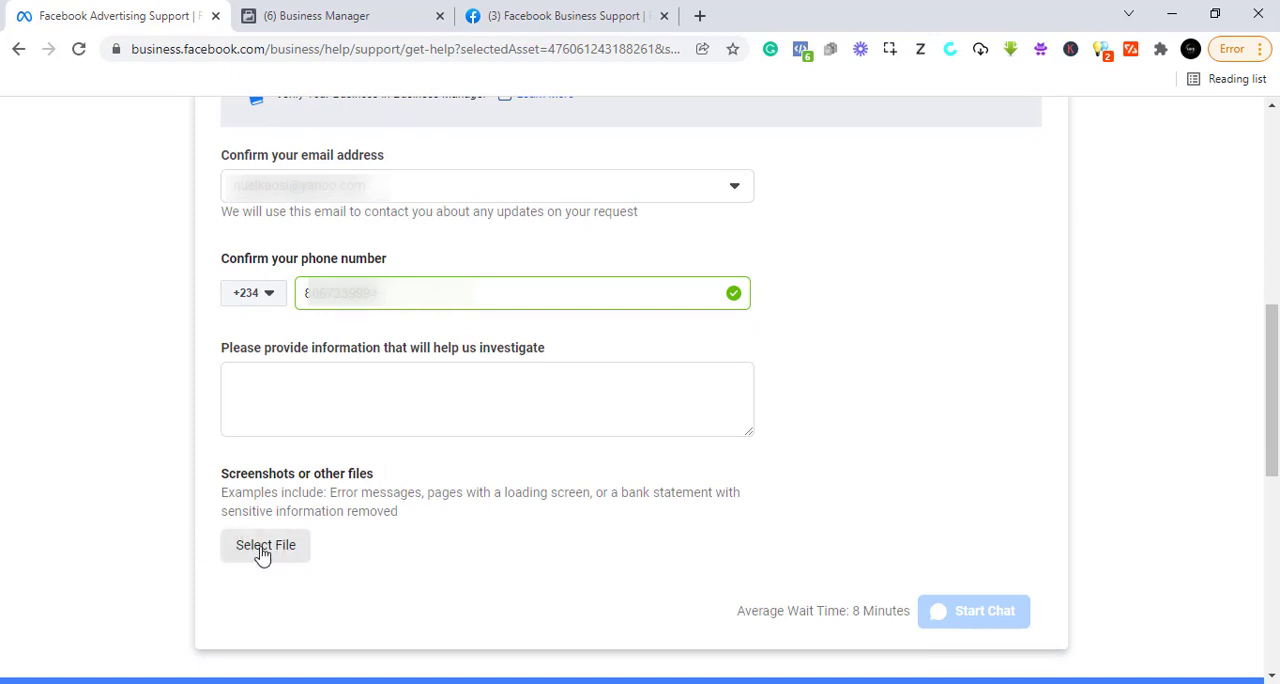
mouse_move(275, 550)
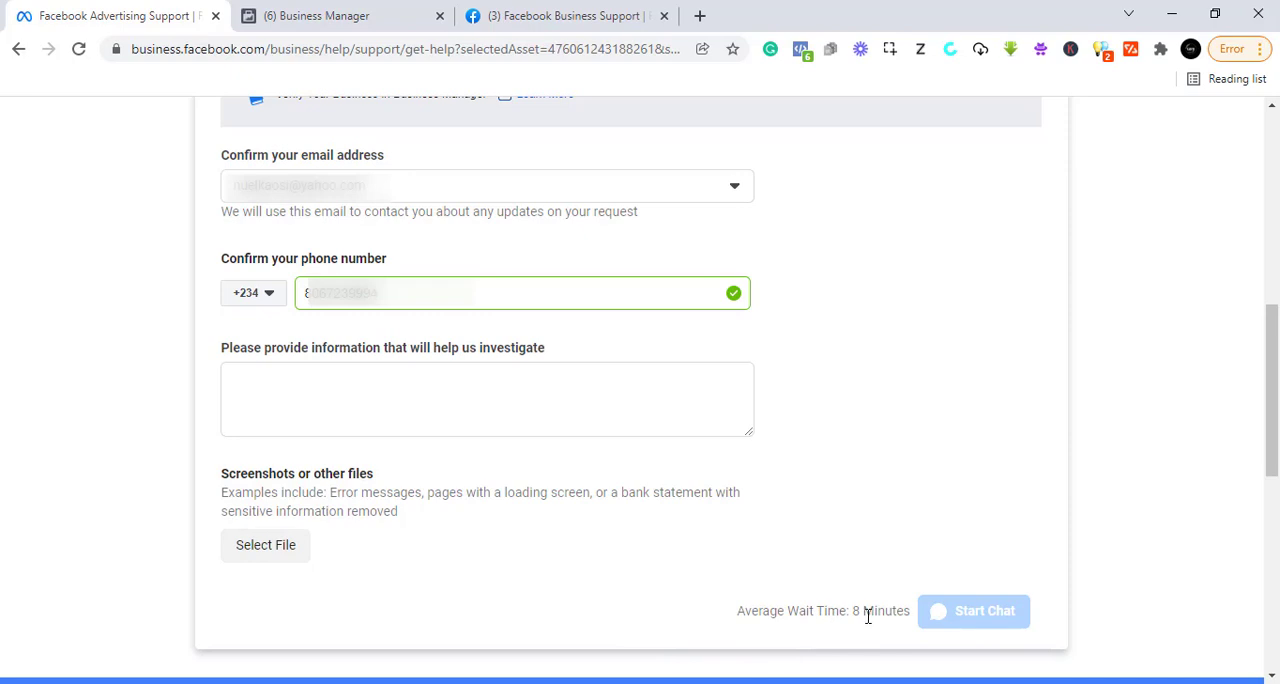
left_click(972, 611)
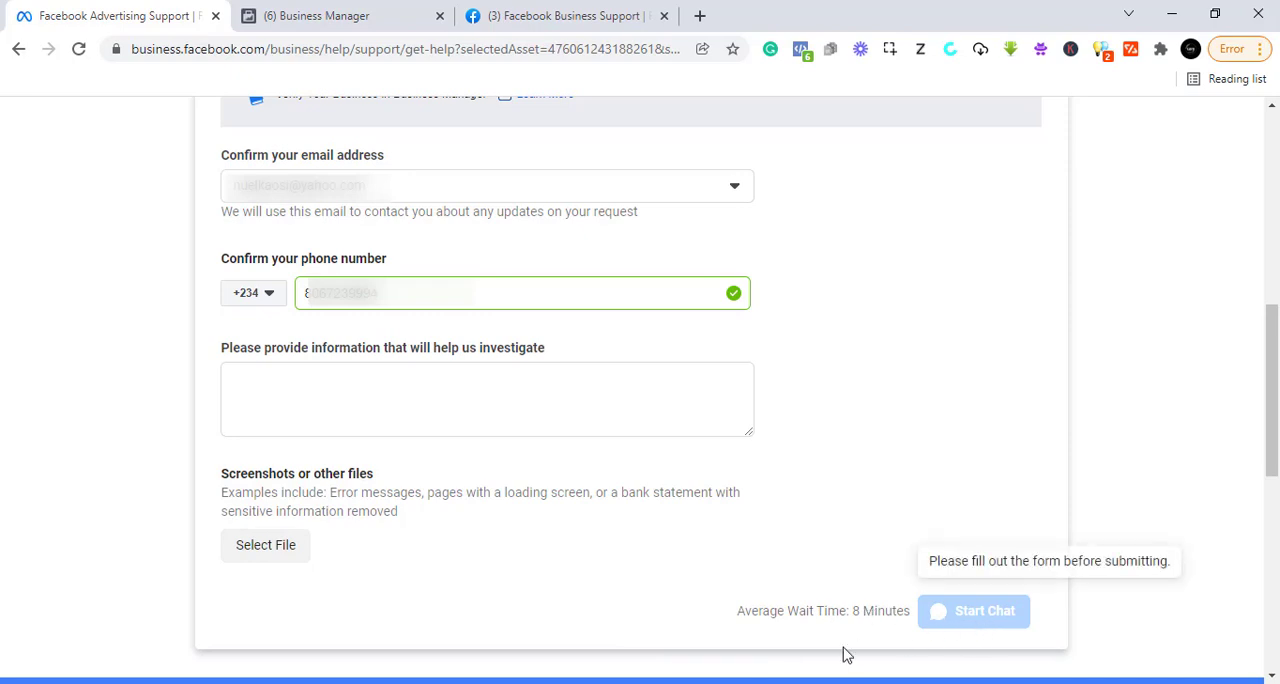
mouse_move(863, 627)
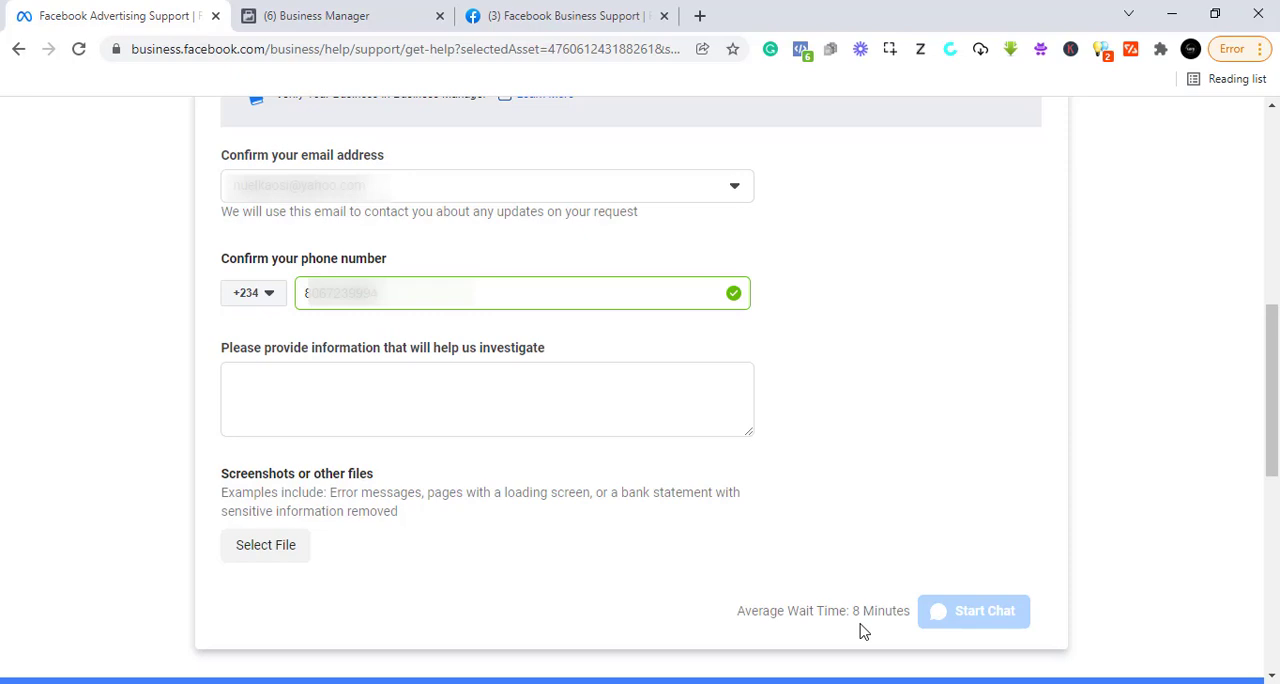
mouse_move(884, 630)
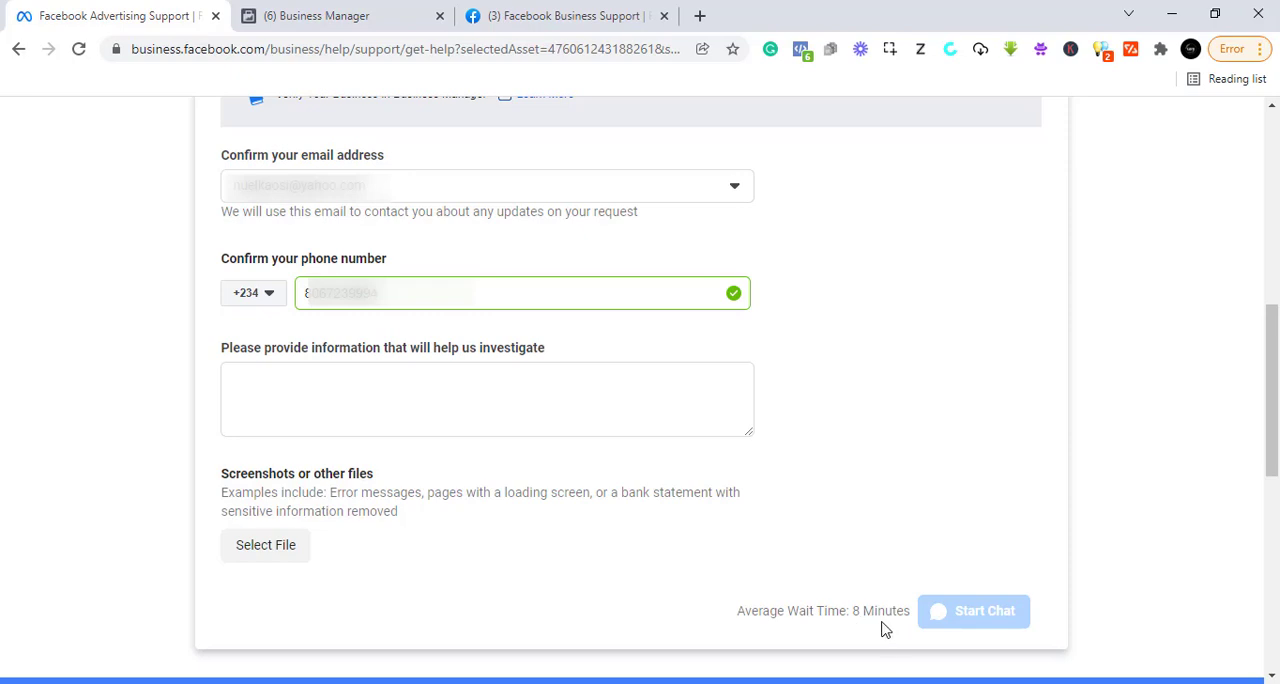
mouse_move(862, 629)
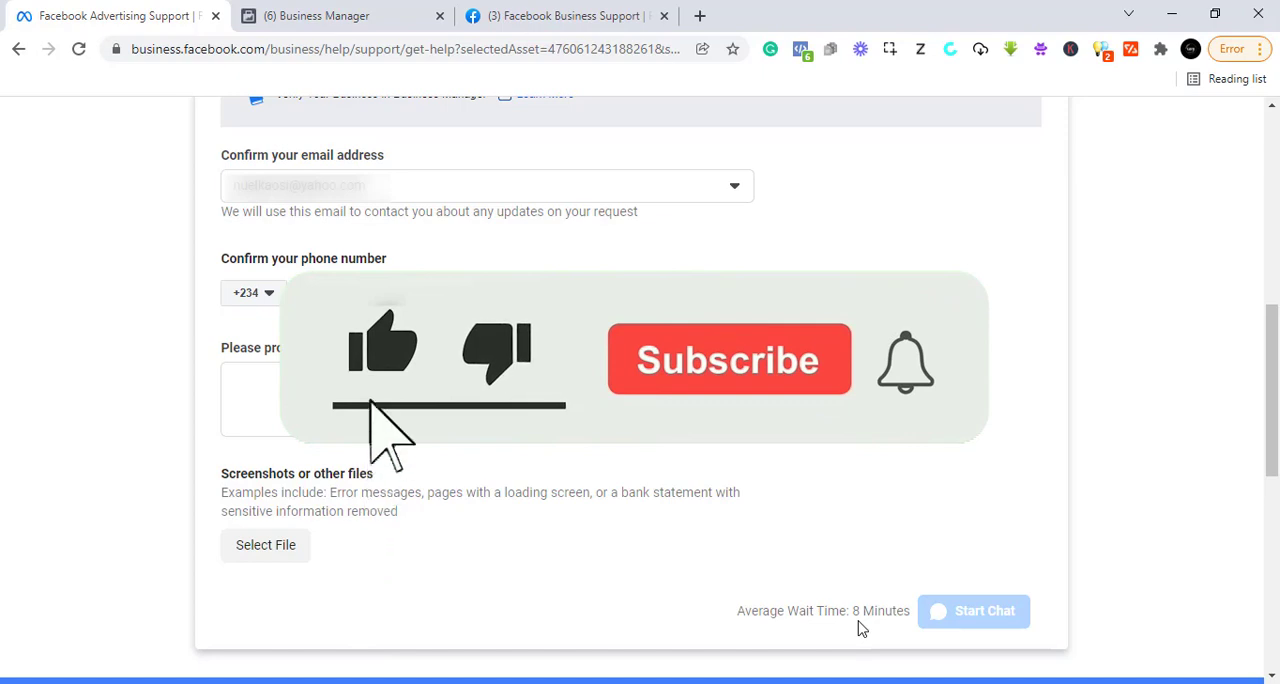
left_click(728, 360)
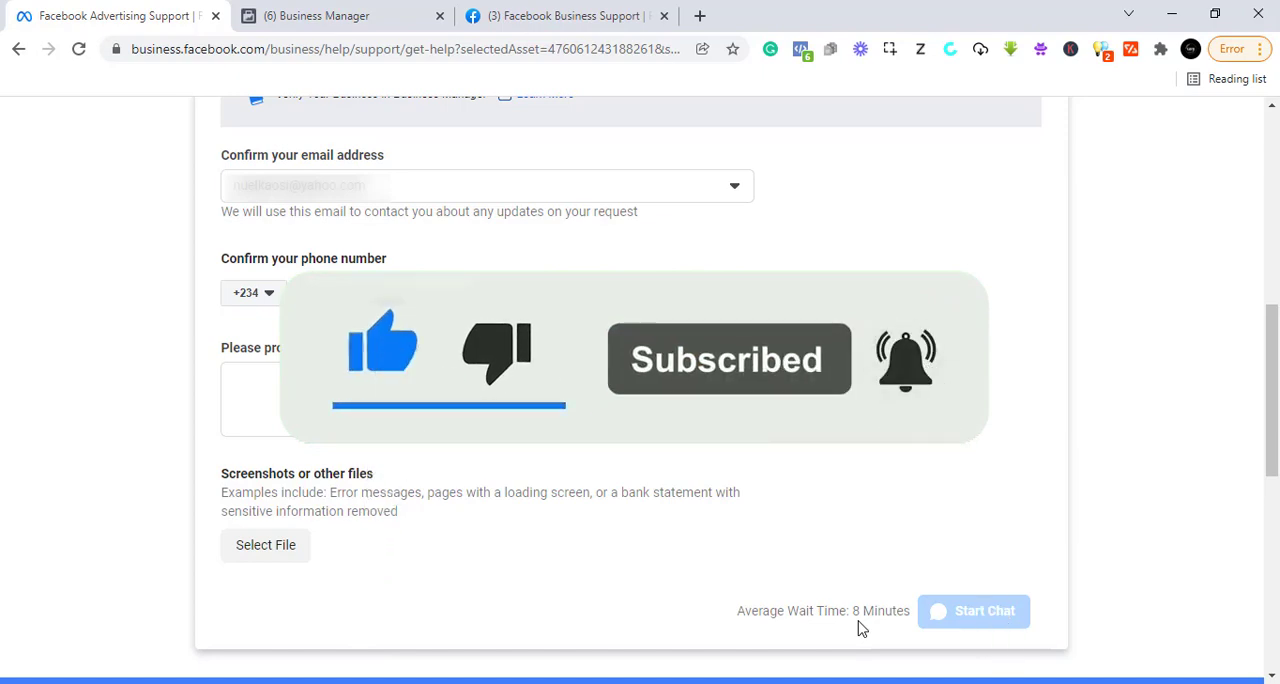
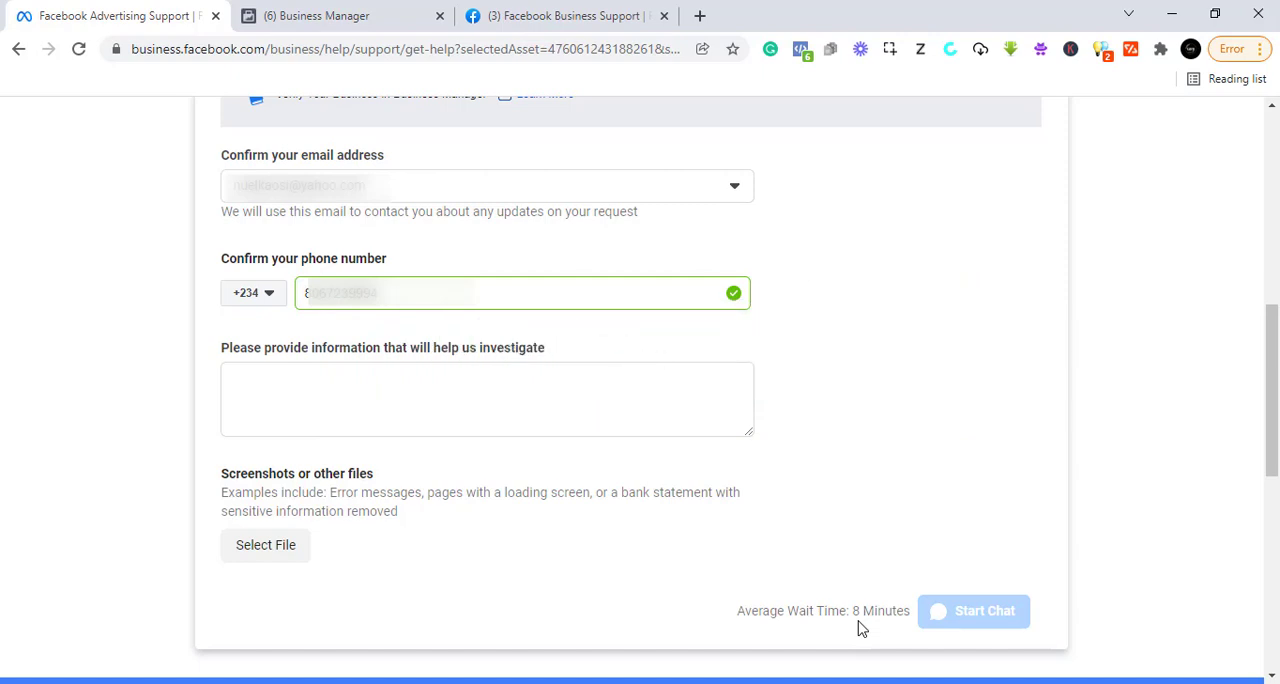